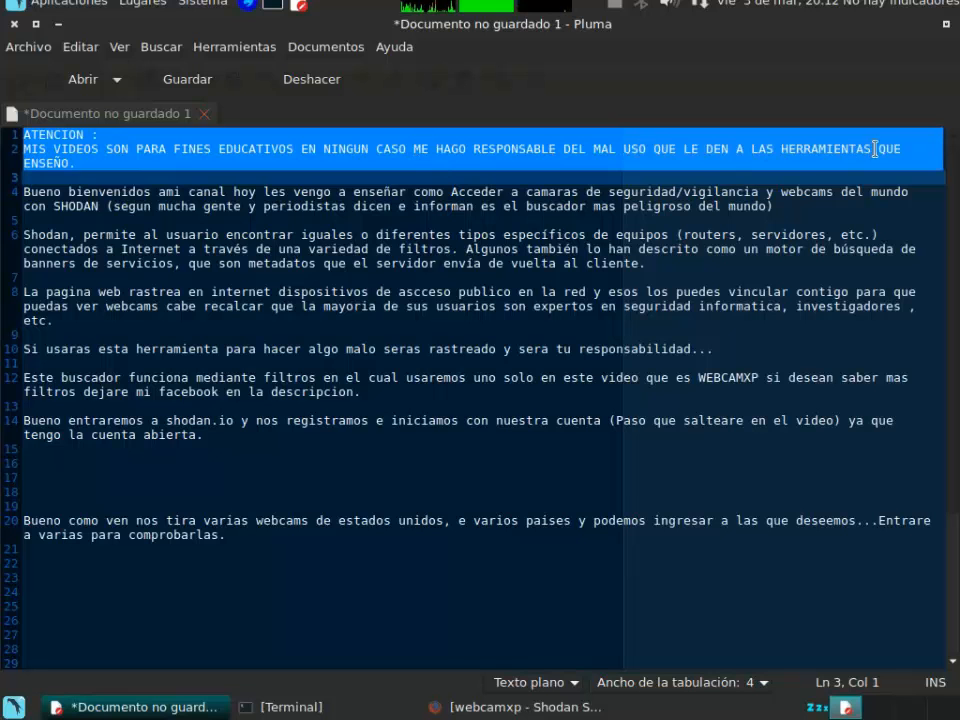
- Select and remove the note's last paragraph so it ends at the open-account line
click(244, 206)
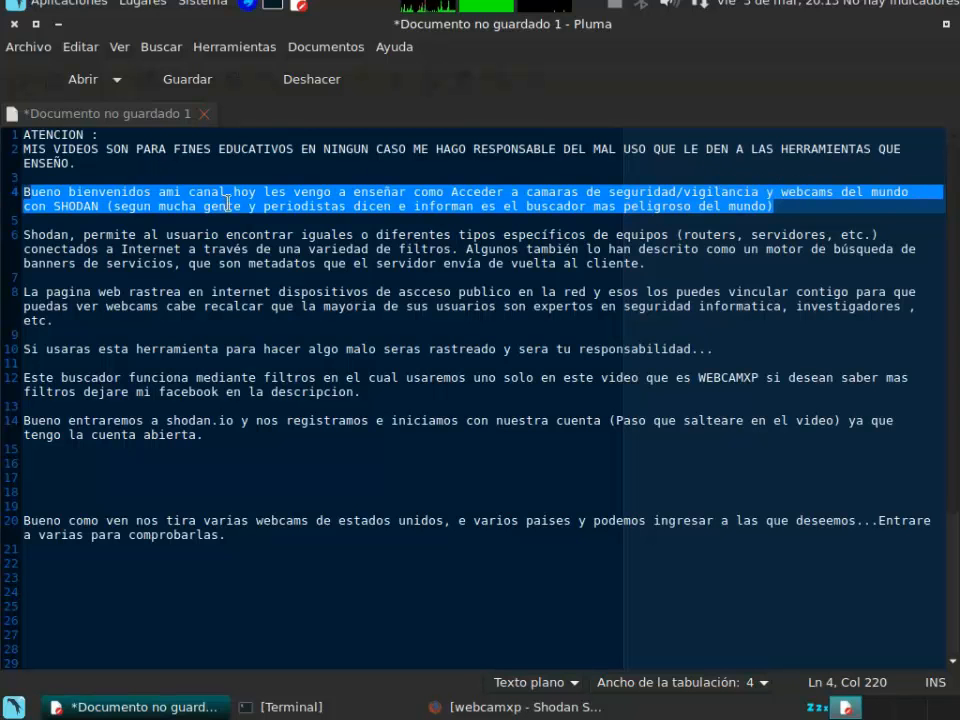
mouse_move(544, 210)
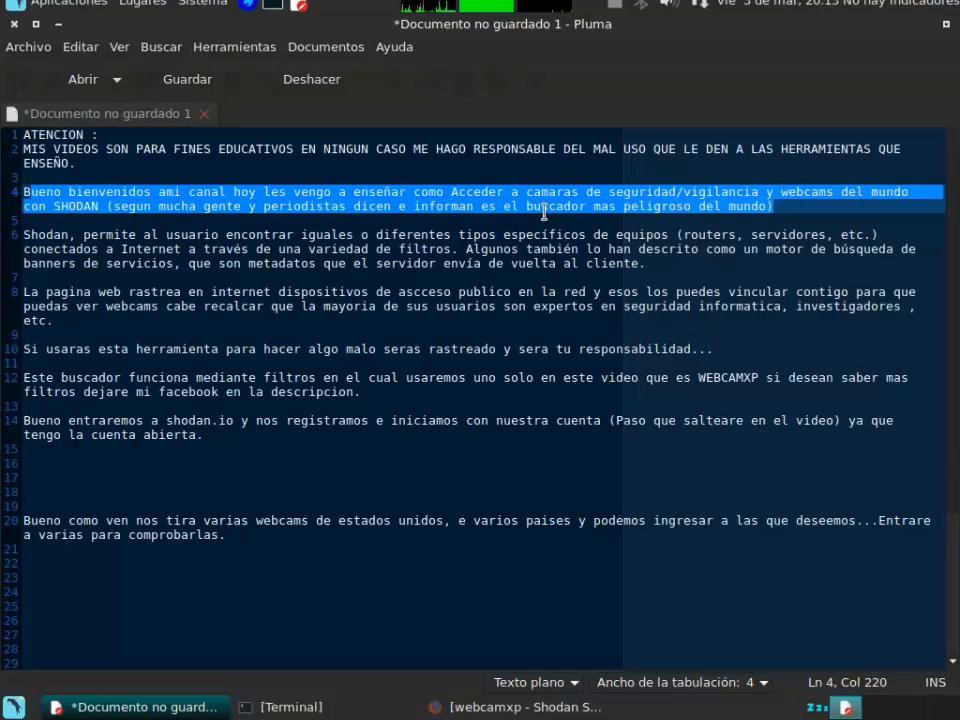
click(484, 206)
text(que )
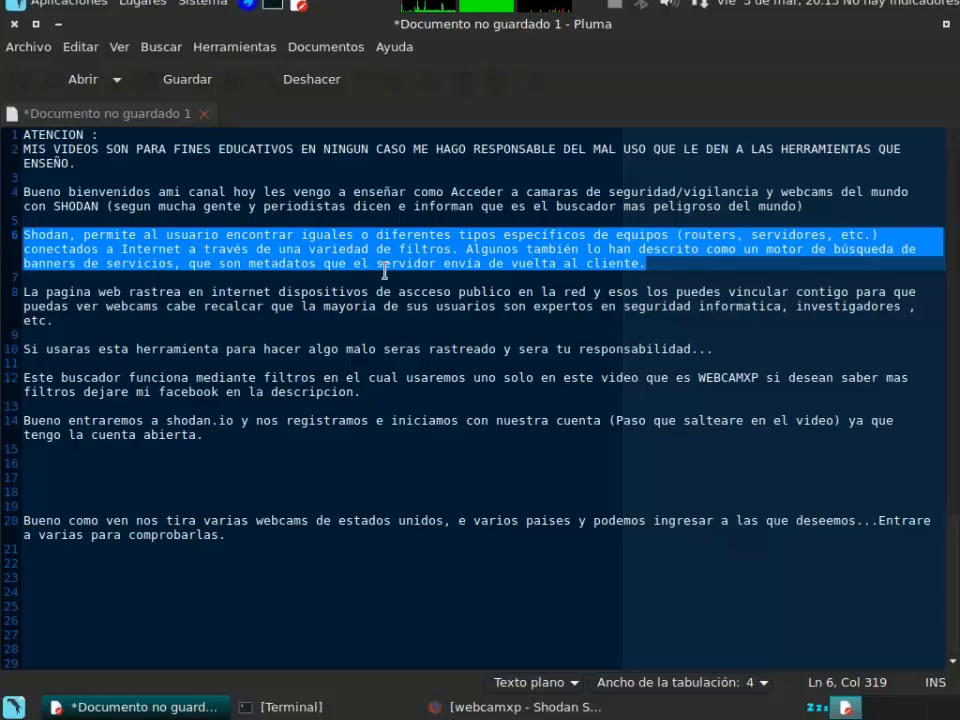
mouse_move(650, 268)
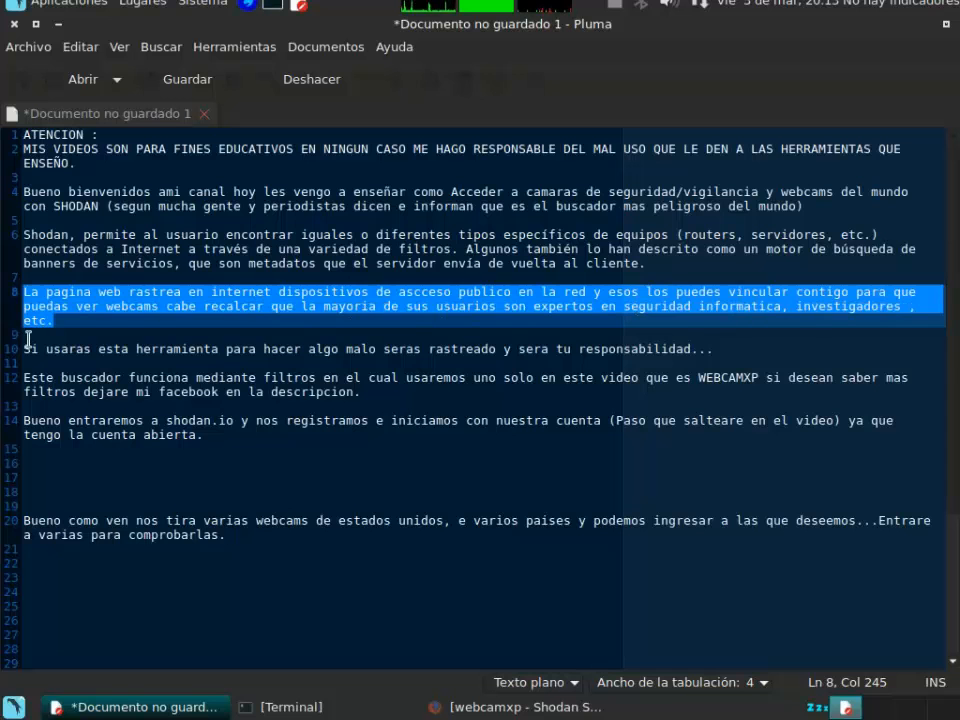
click(572, 348)
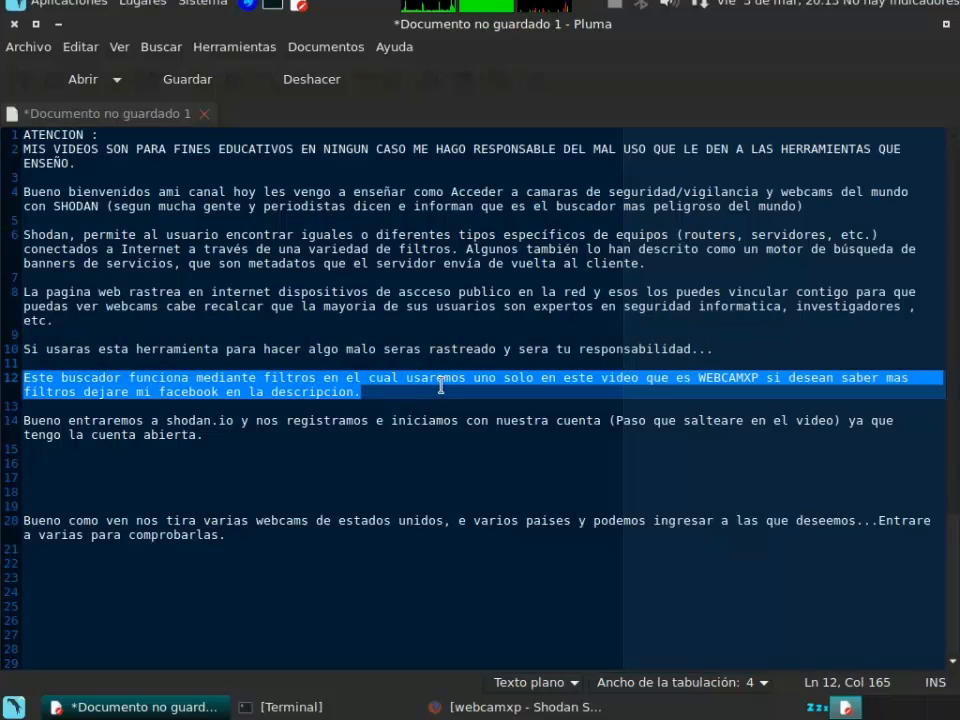
click(700, 376)
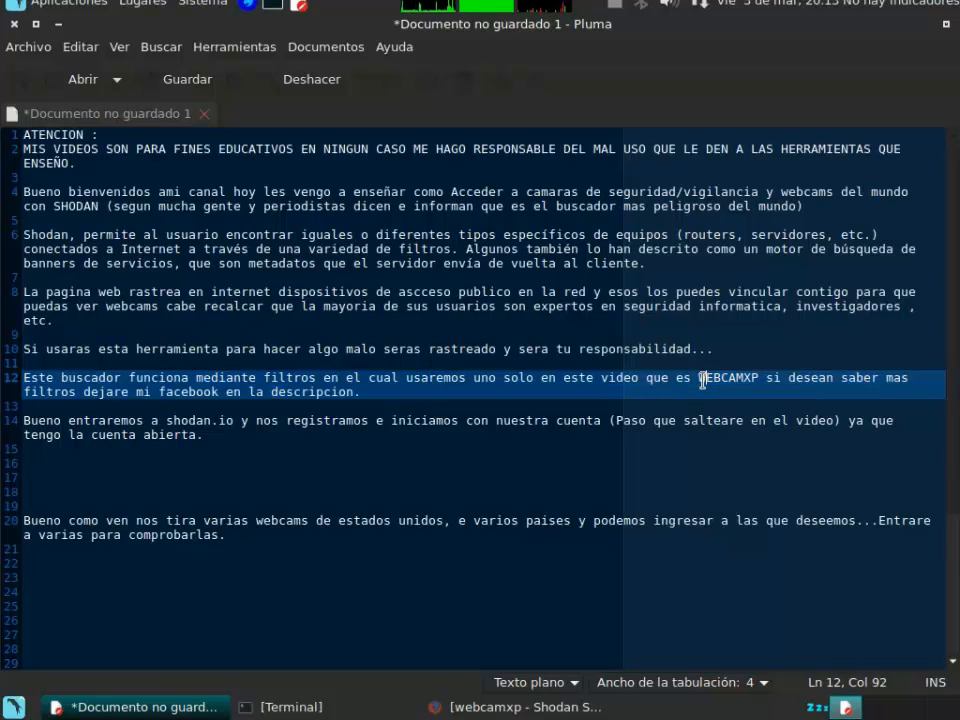
double_click(728, 376)
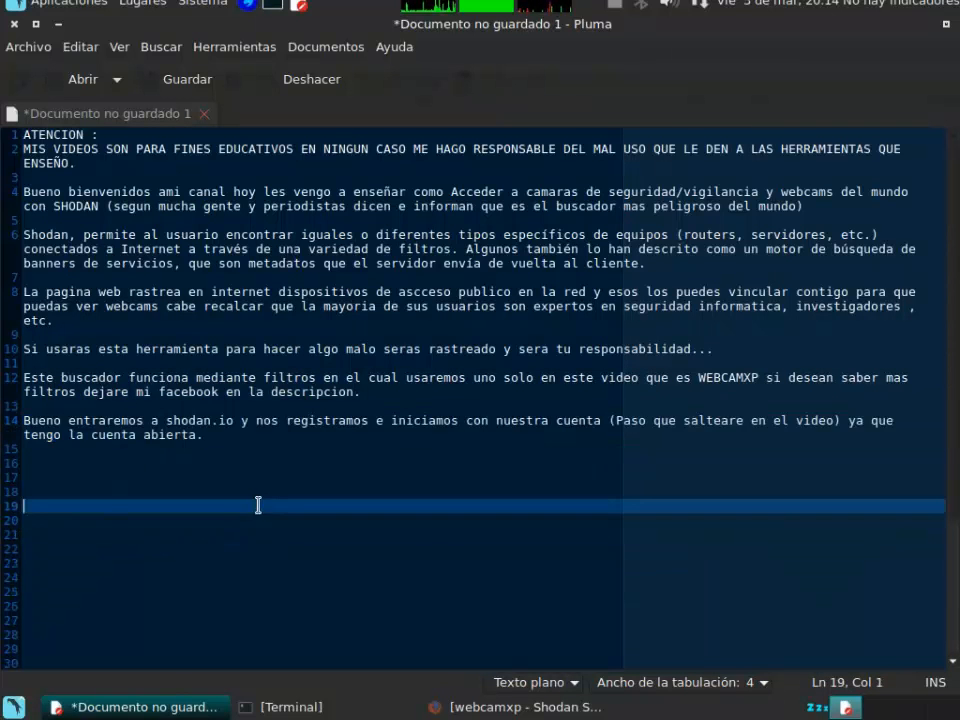
- Add a line that the webcamxp filter lists countries on the left, ending 'vamos a ver algunas'
click(516, 708)
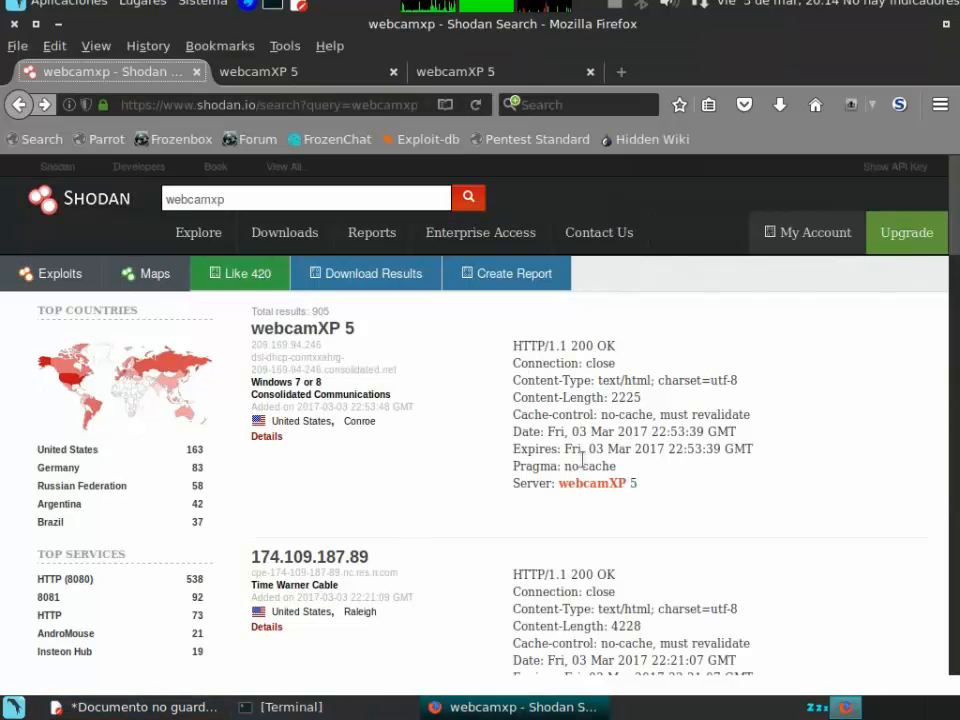
click(132, 706)
text(Bueno como ven una vez puesto el fi)
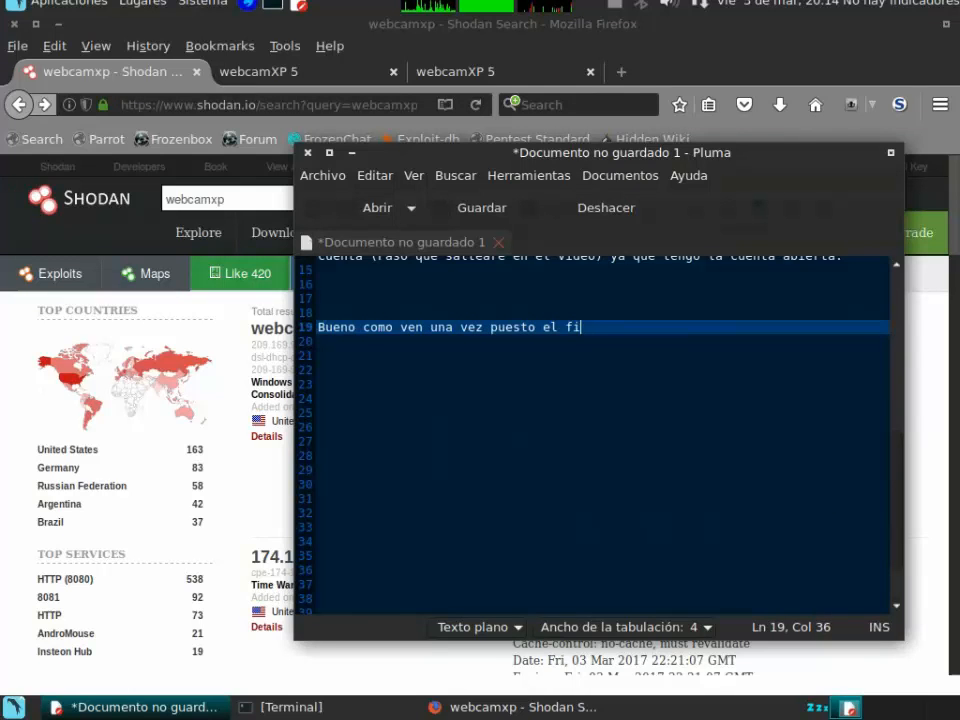
text(ltro webcamxp ,)
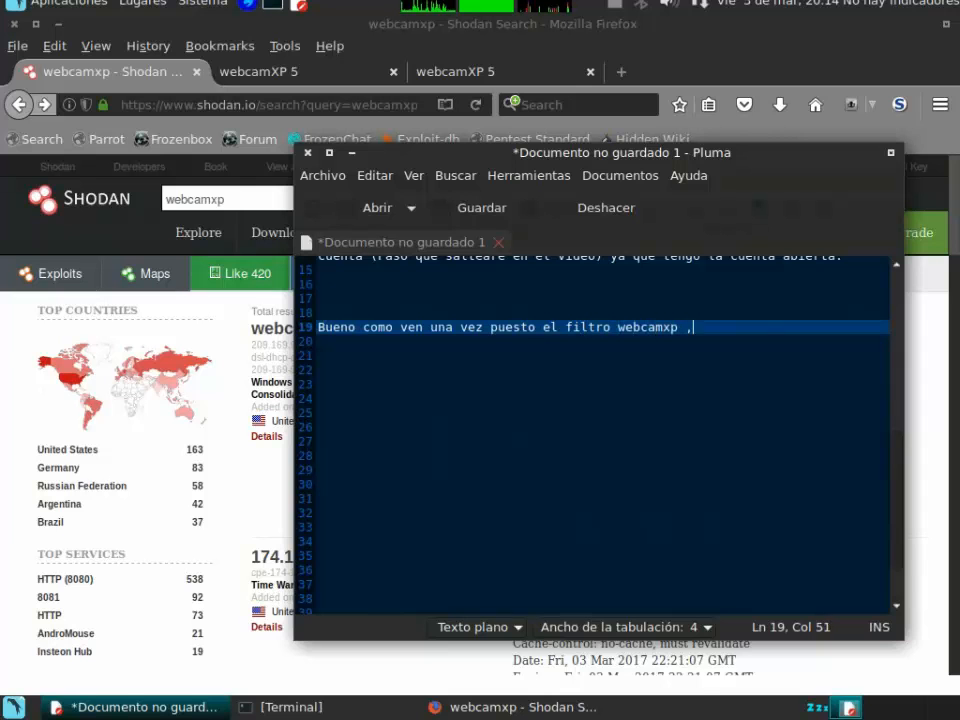
text(a la izquierda les aparecera Los paises que encontro comar)
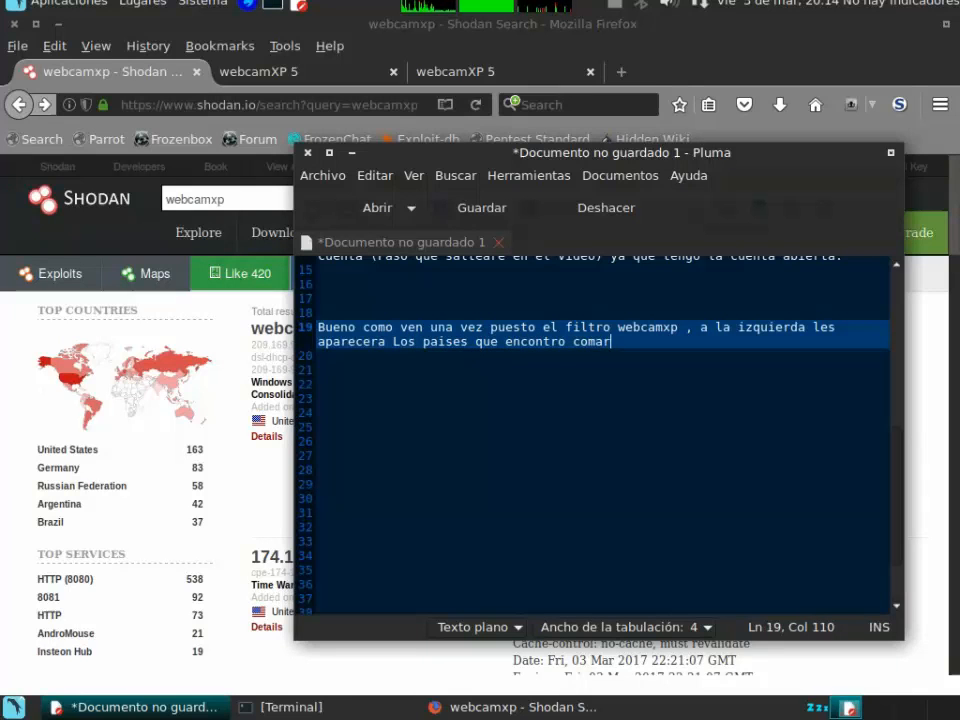
text(cara)
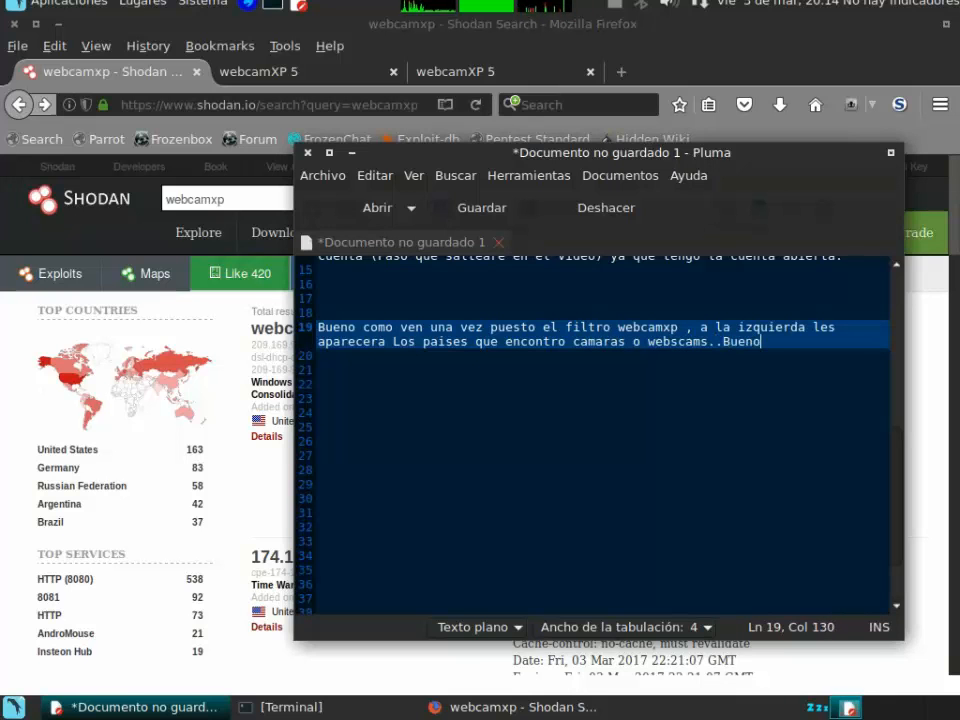
text(vamos a ver)
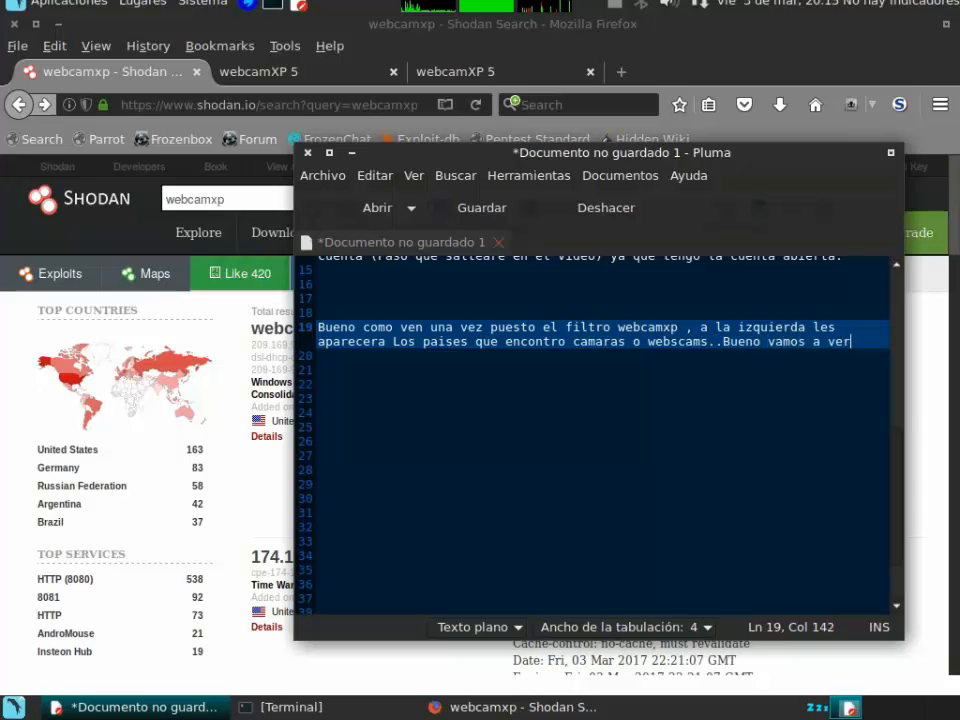
text(algunas)
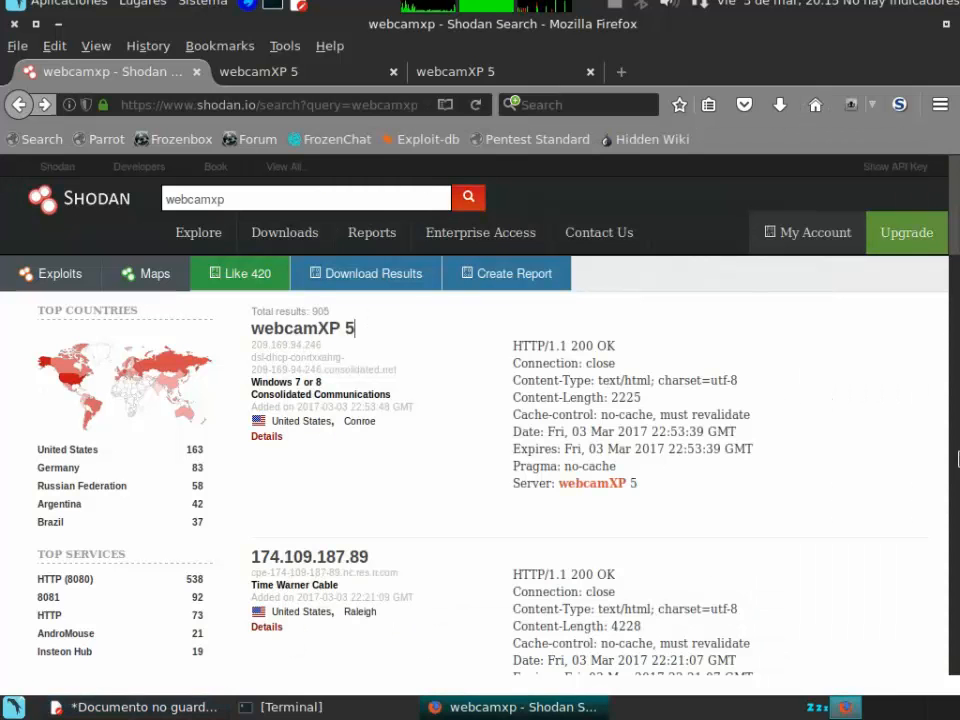
right_click(308, 556)
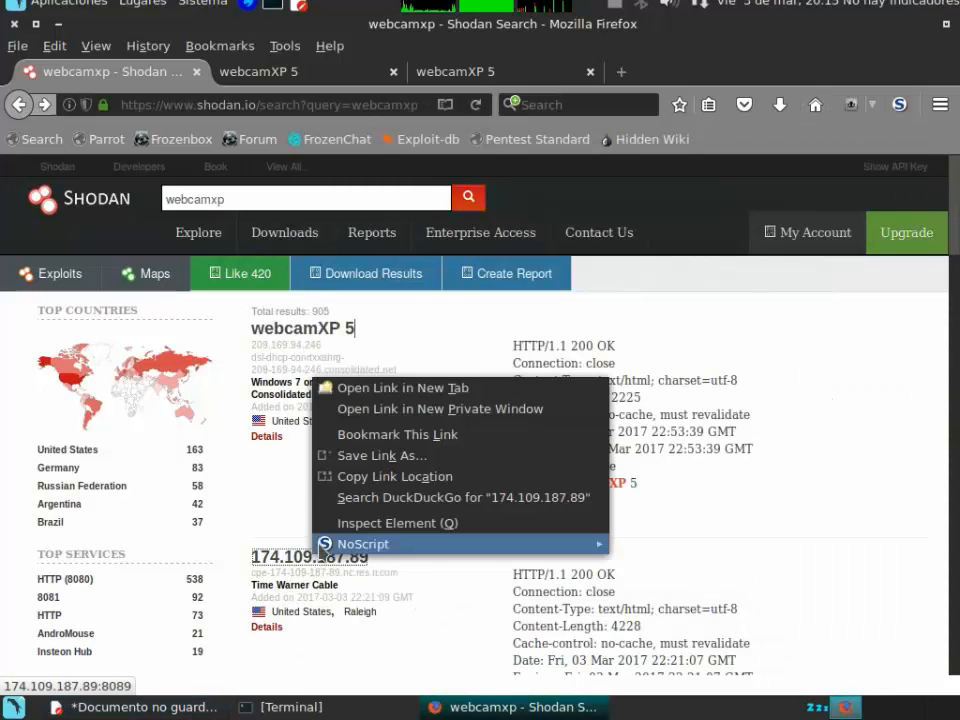
click(402, 388)
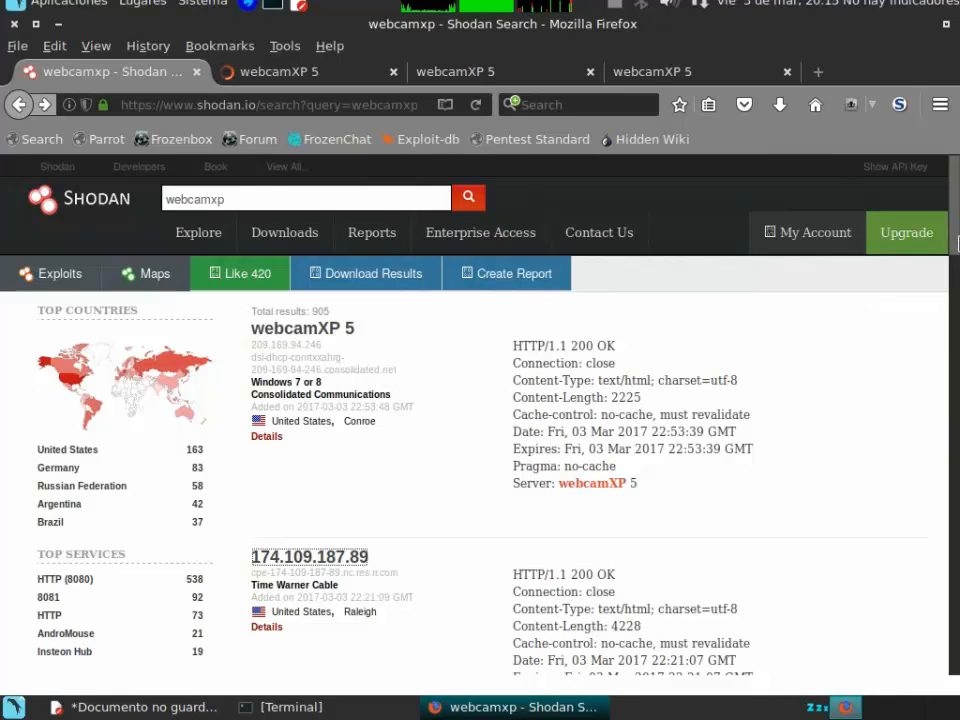
scroll(down, 3)
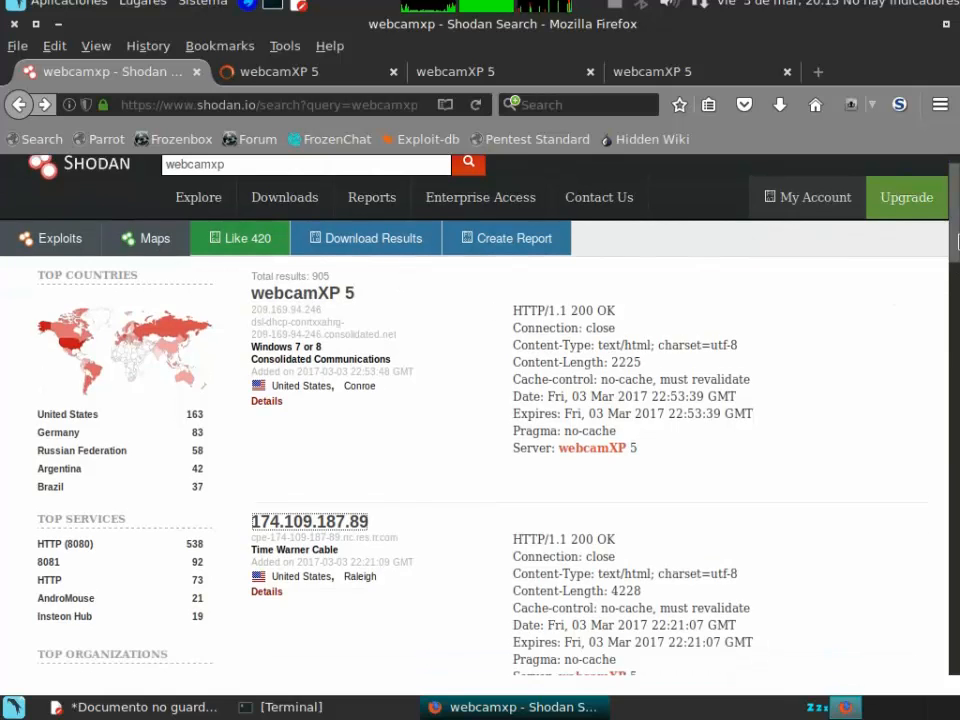
right_click(290, 460)
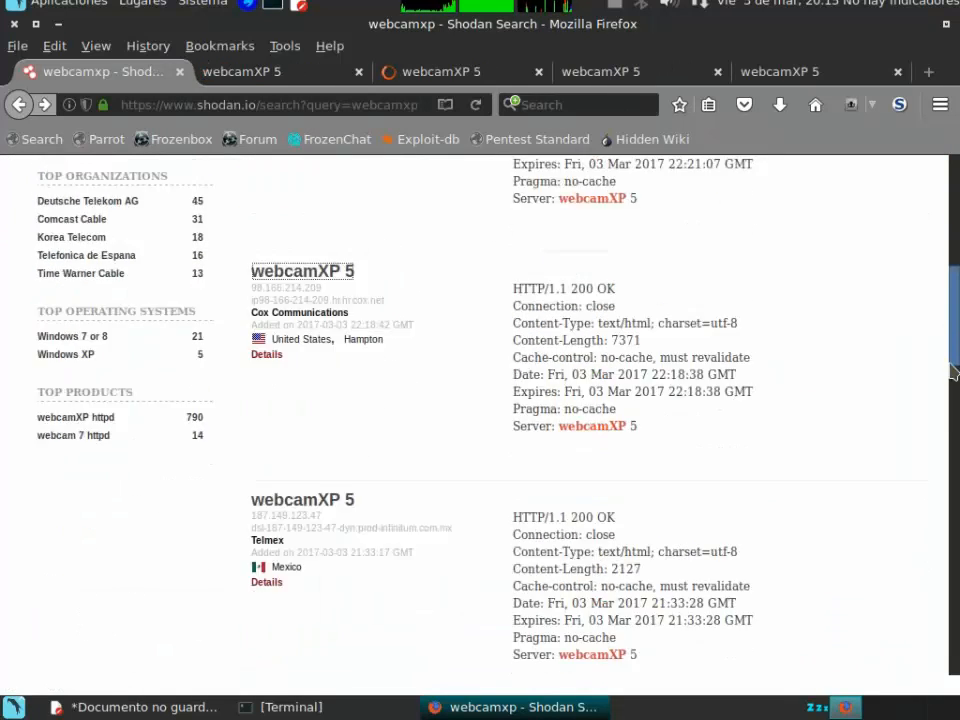
scroll(down, 3)
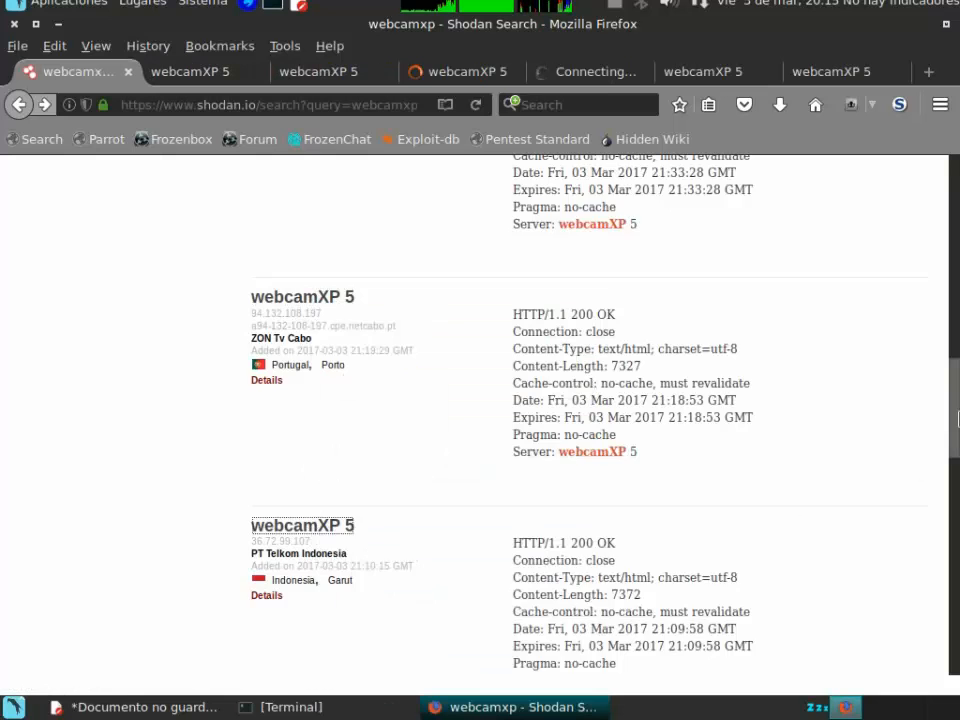
right_click(308, 408)
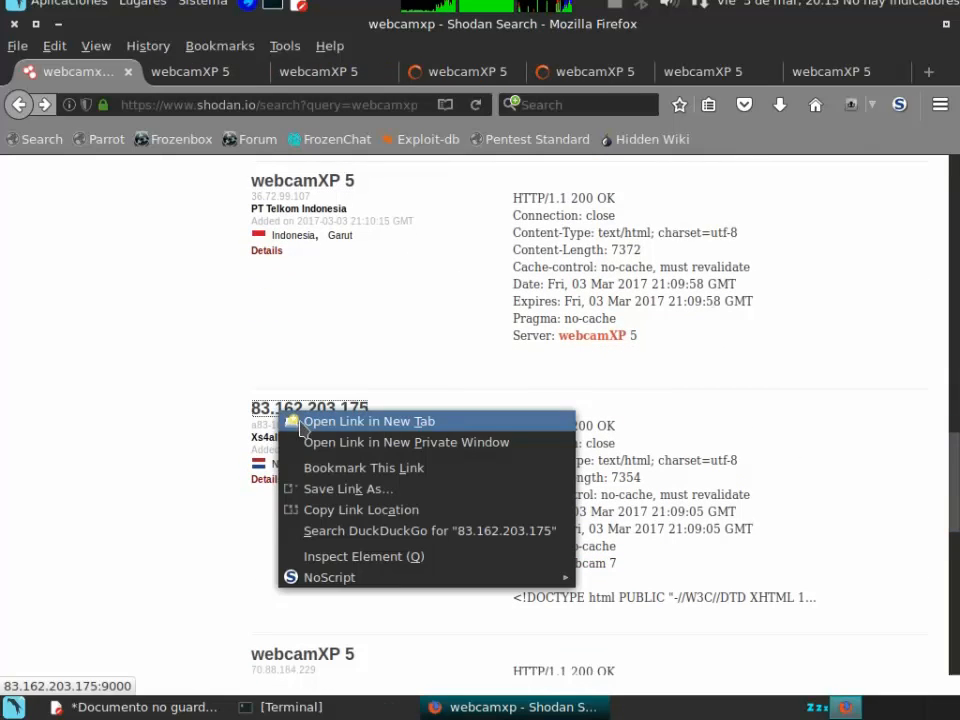
click(368, 420)
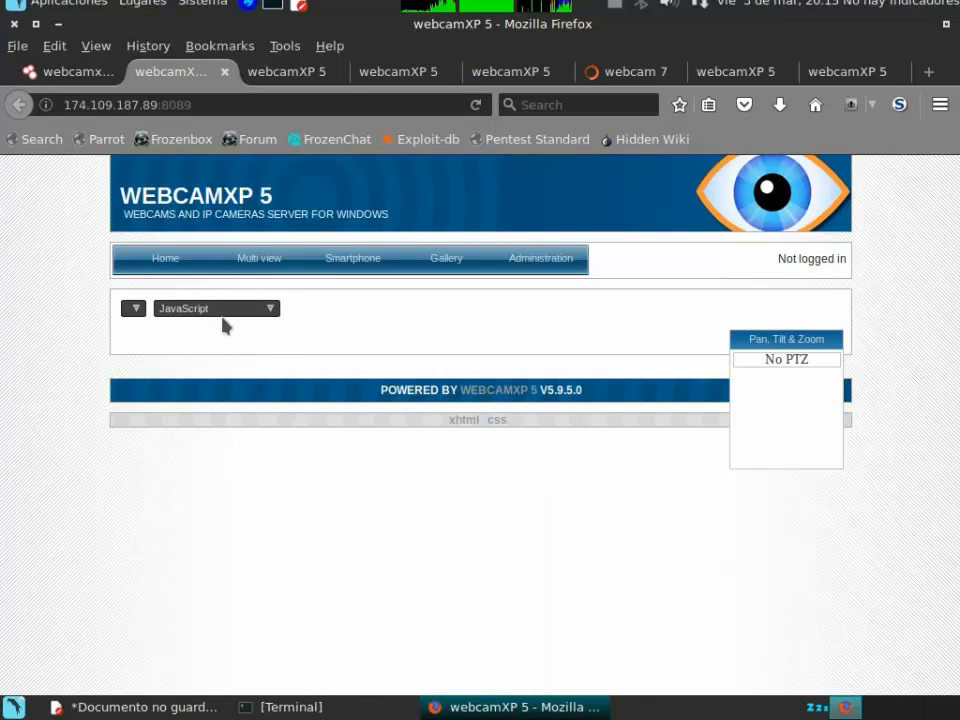
- Switch the stream to Motion JPEG and bring up the puppies camera feed
click(216, 308)
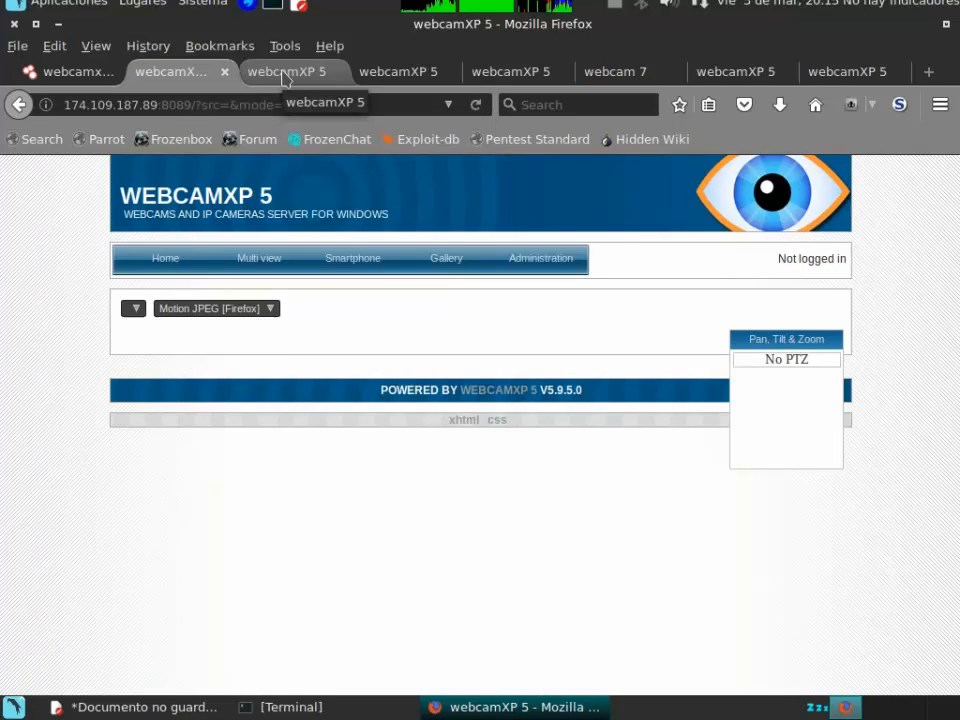
click(284, 72)
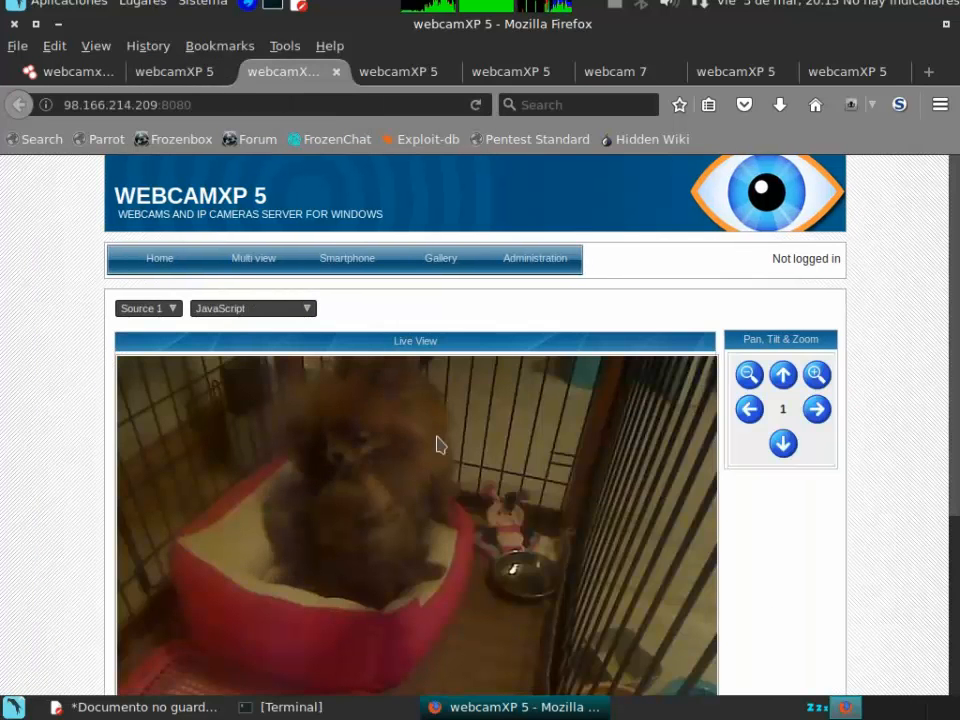
scroll(down, 3)
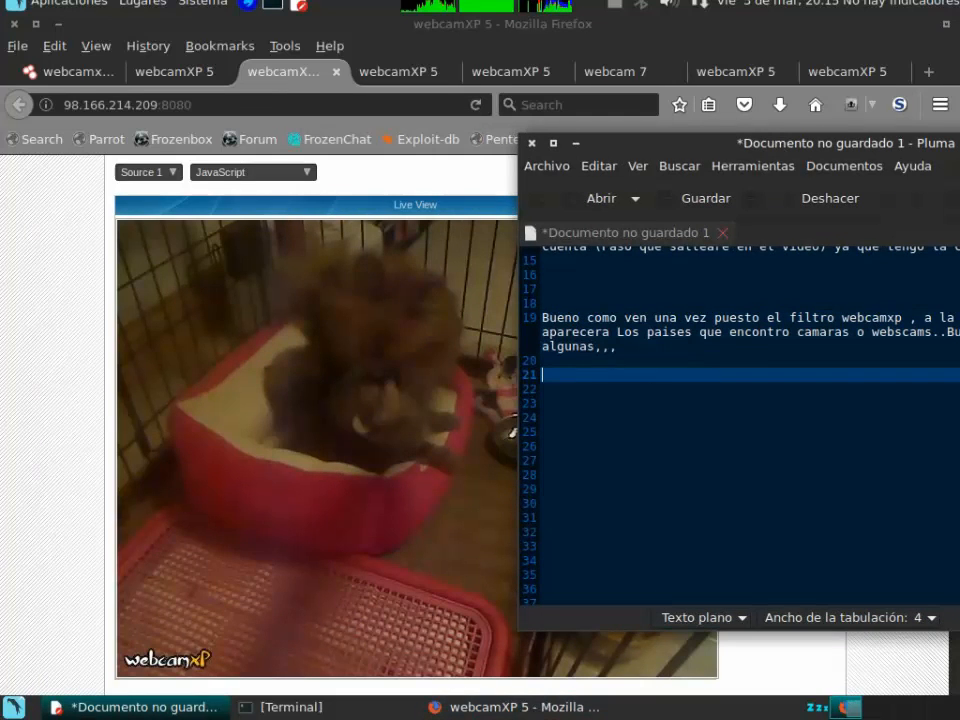
- Add the note lines 'Bueno aca estamos viendo Perritos...' and 'viendo mas cosas.'
text(Bueno aca)
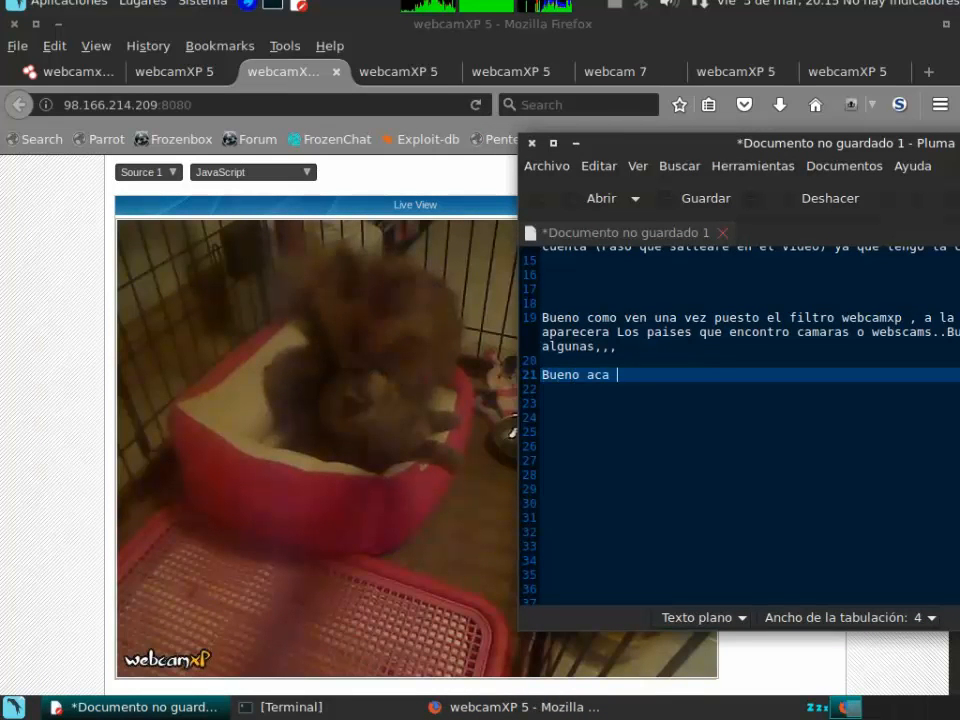
text(estamos viendo unos g)
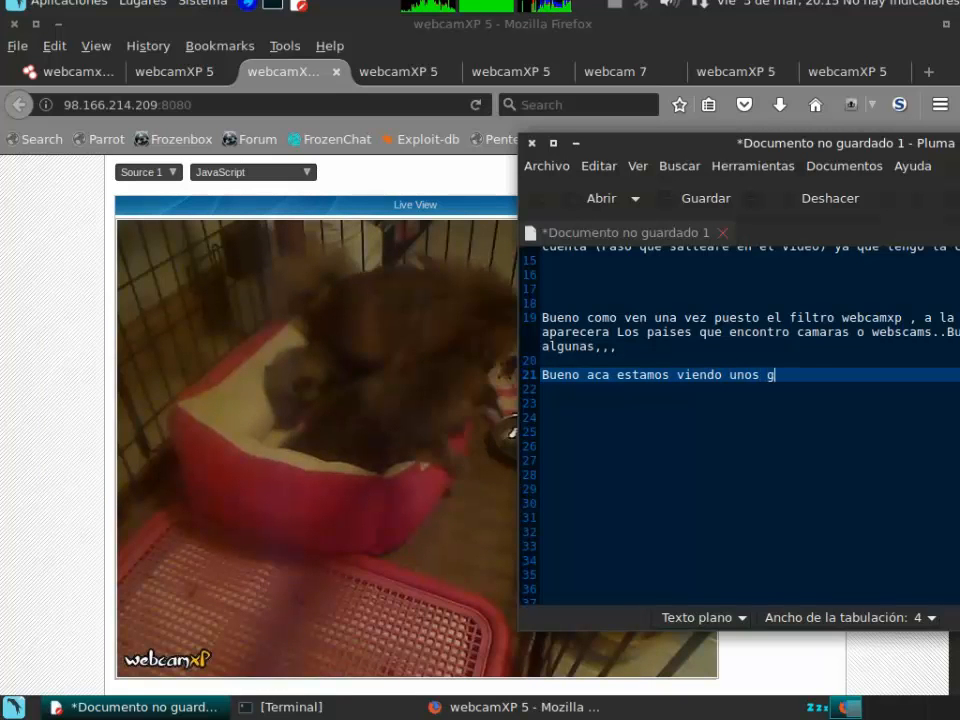
text(P)
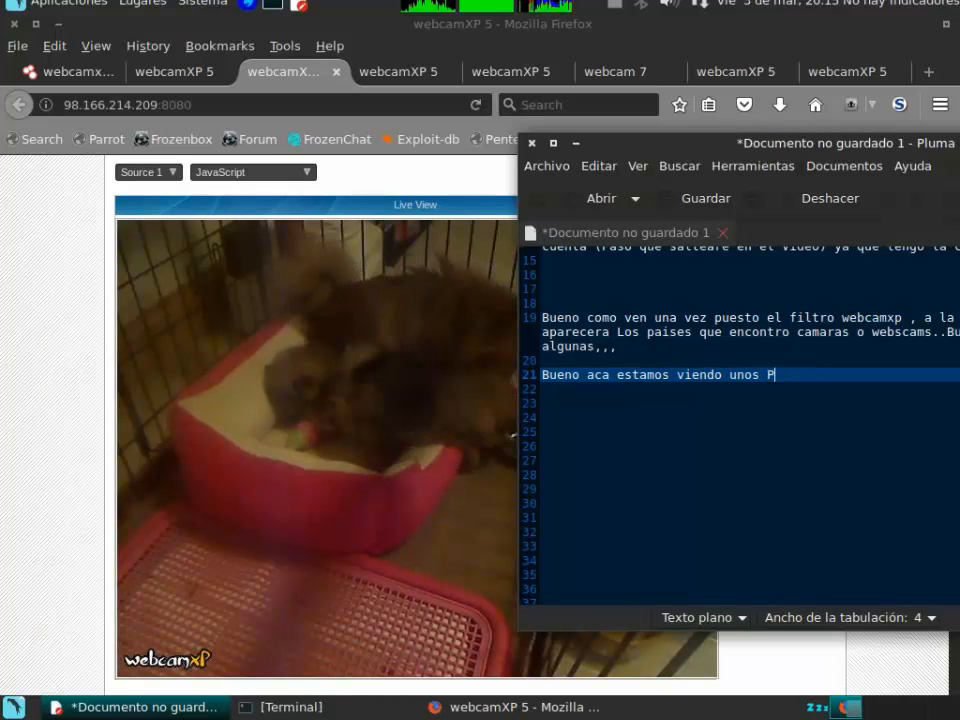
text(erritos...)
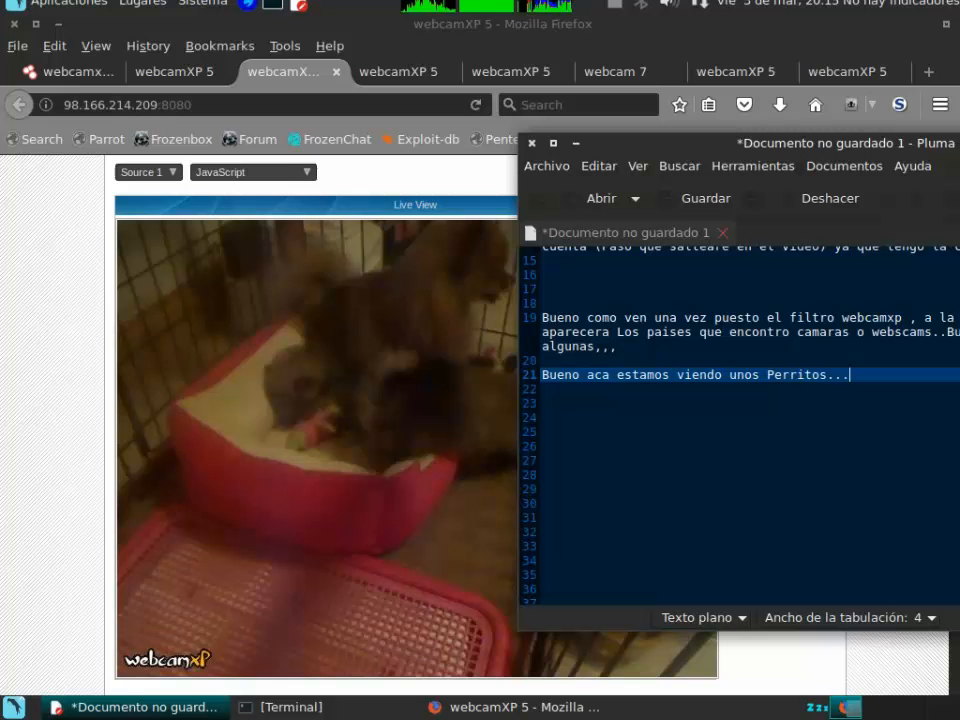
text(Vamos a seguir)
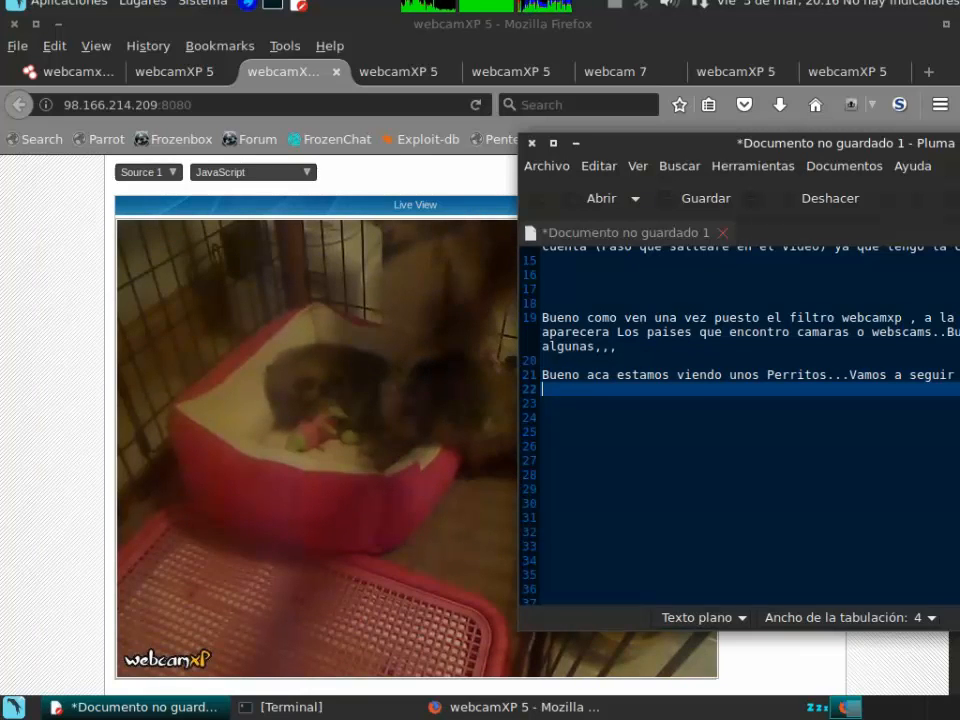
text(viendo mas cosas.)
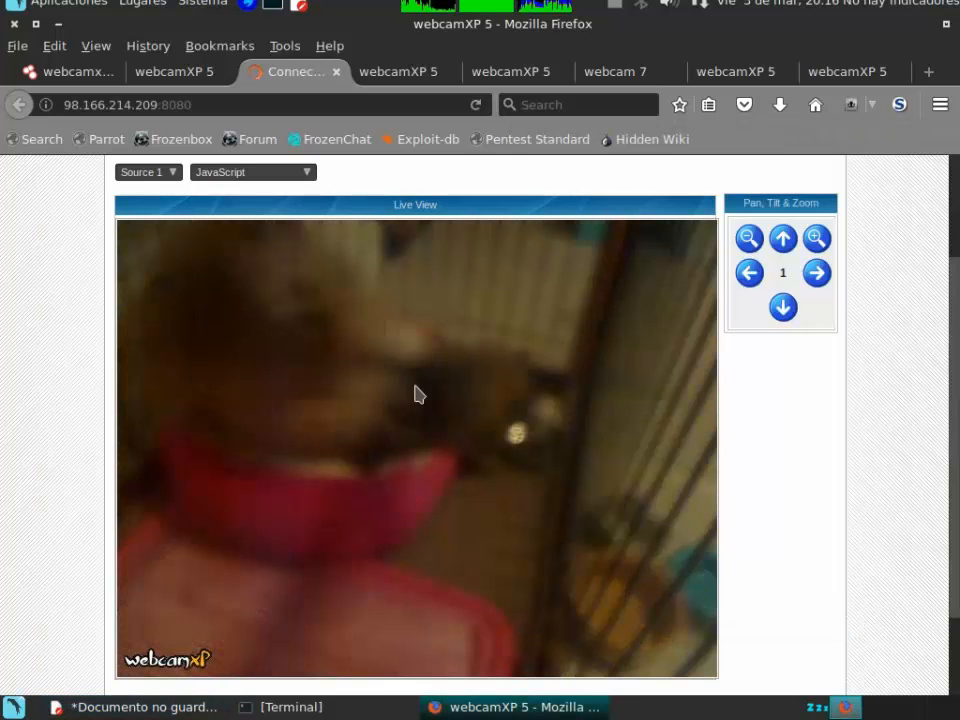
- Browse other camera tabs to the TAZKIA FM studio feed, then return to the note
click(816, 238)
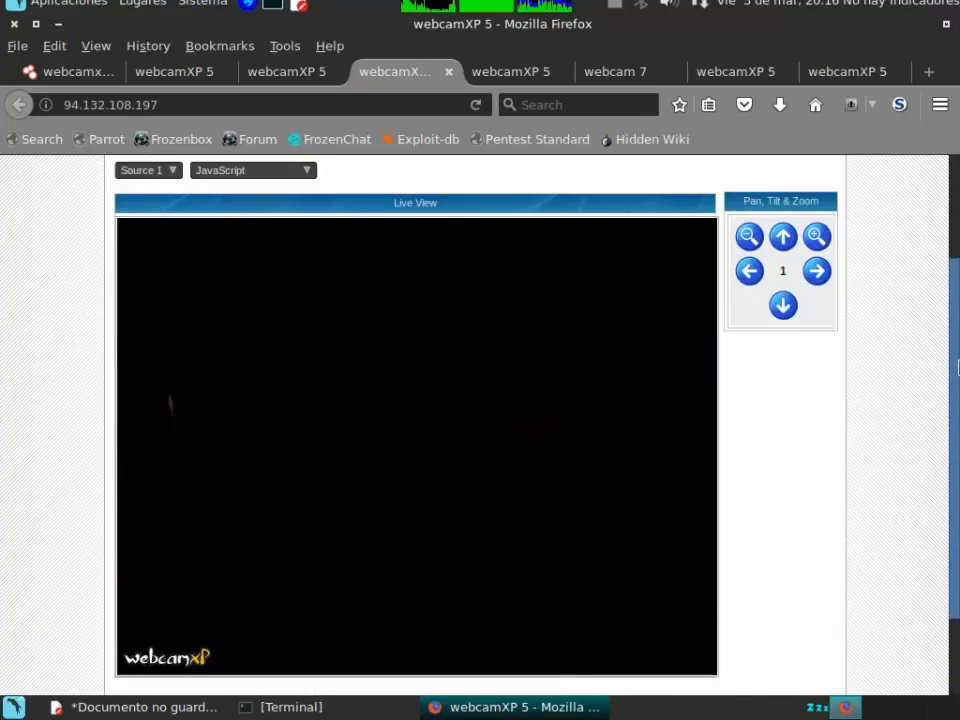
scroll(down, 3)
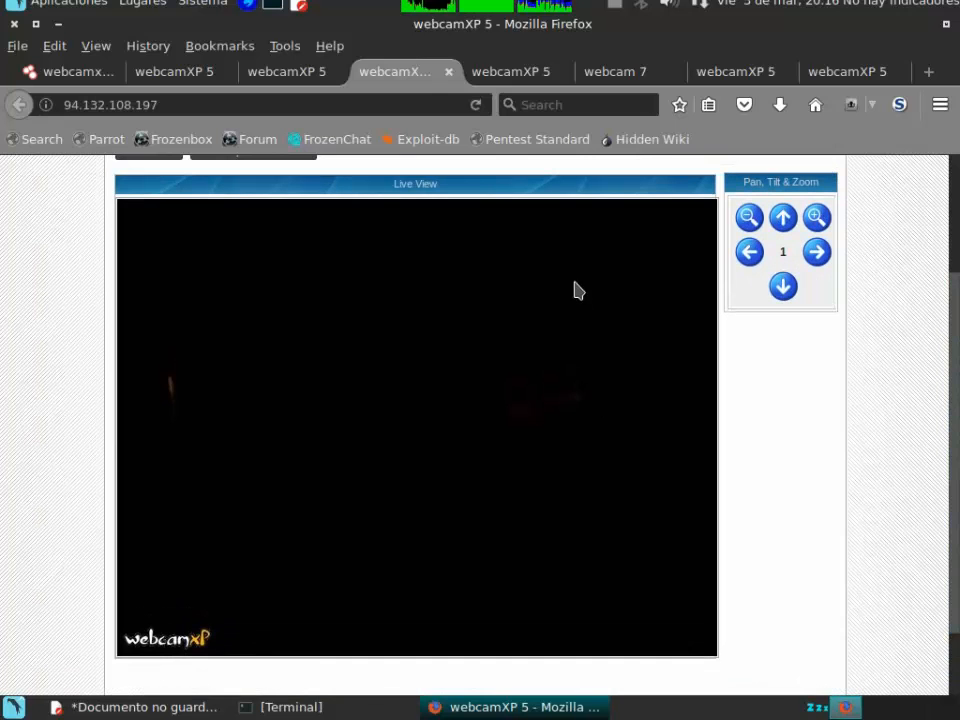
click(508, 72)
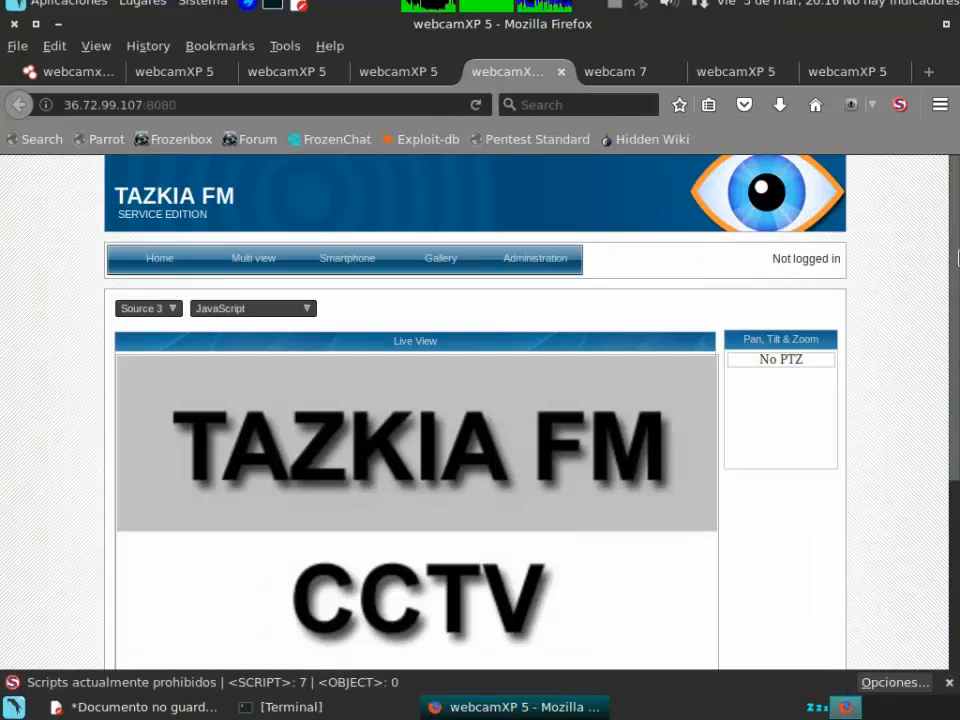
scroll(down, 3)
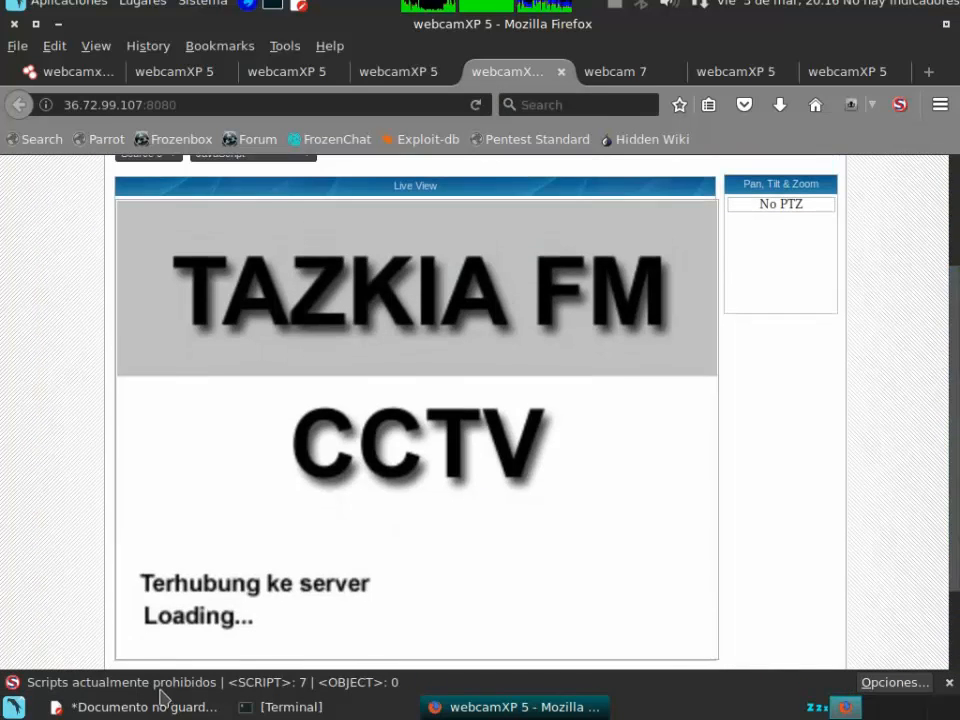
click(892, 682)
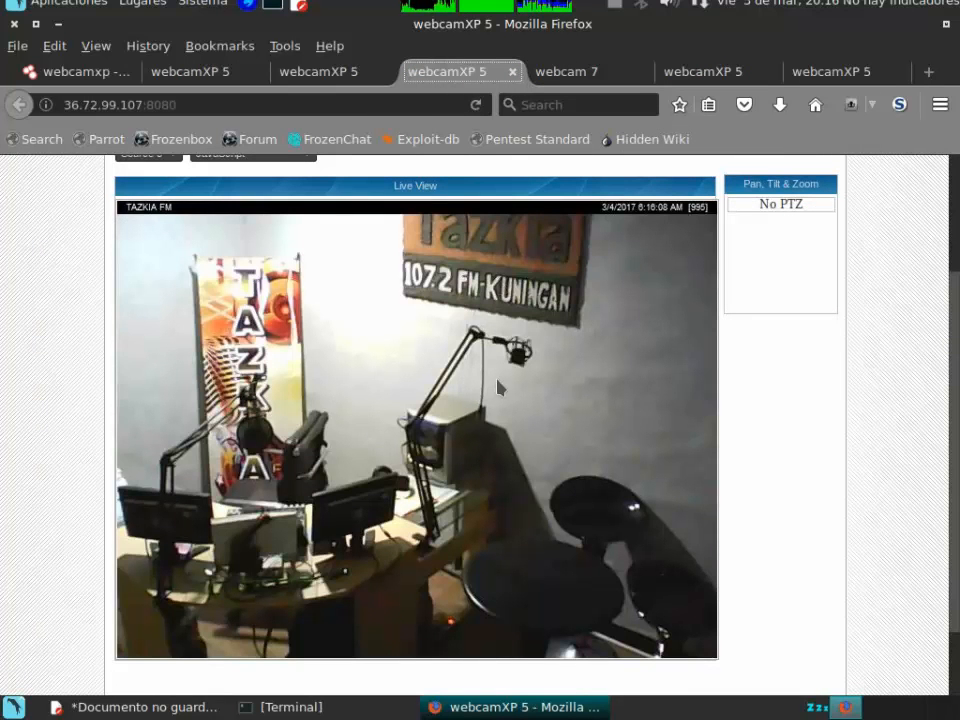
click(144, 708)
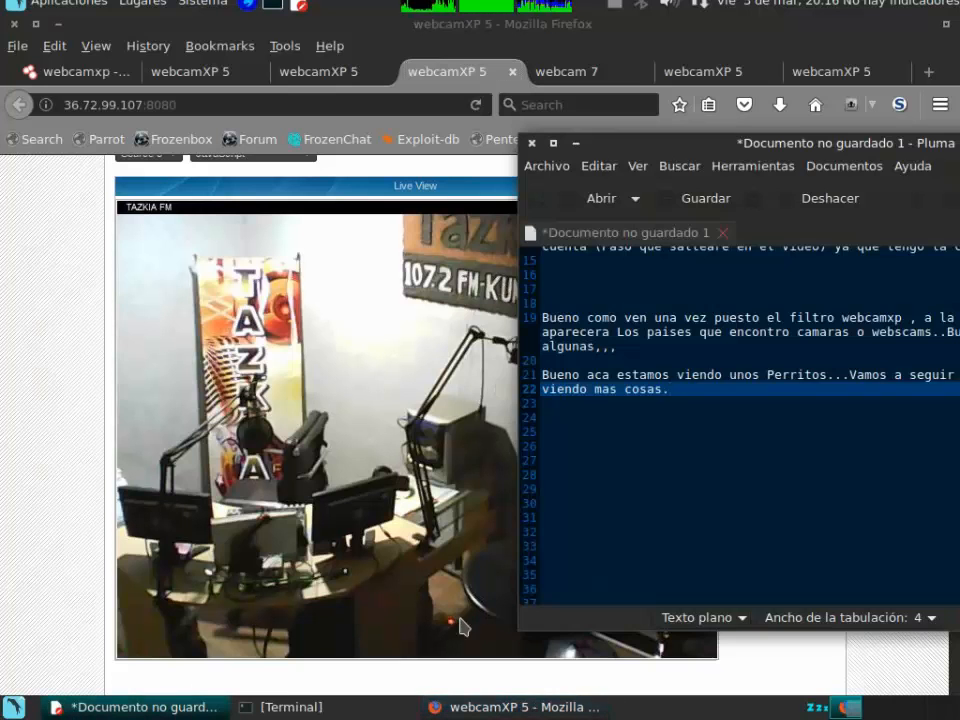
- Add a note line saying an office is being seen ('Aca ve... cina....')
text(Aca vemos una ofi)
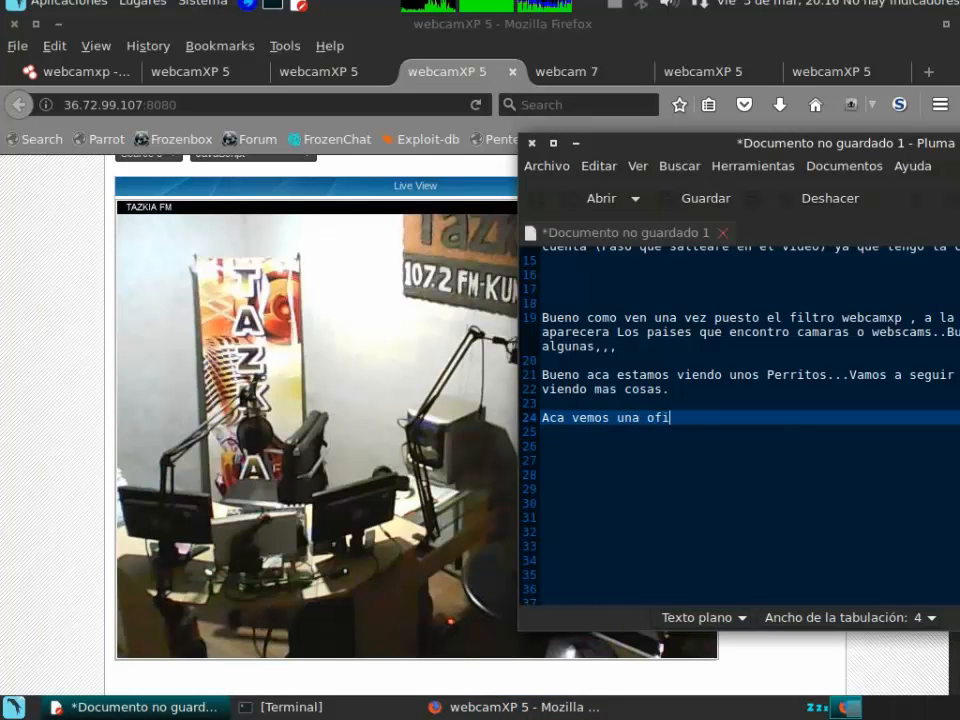
text(cina....)
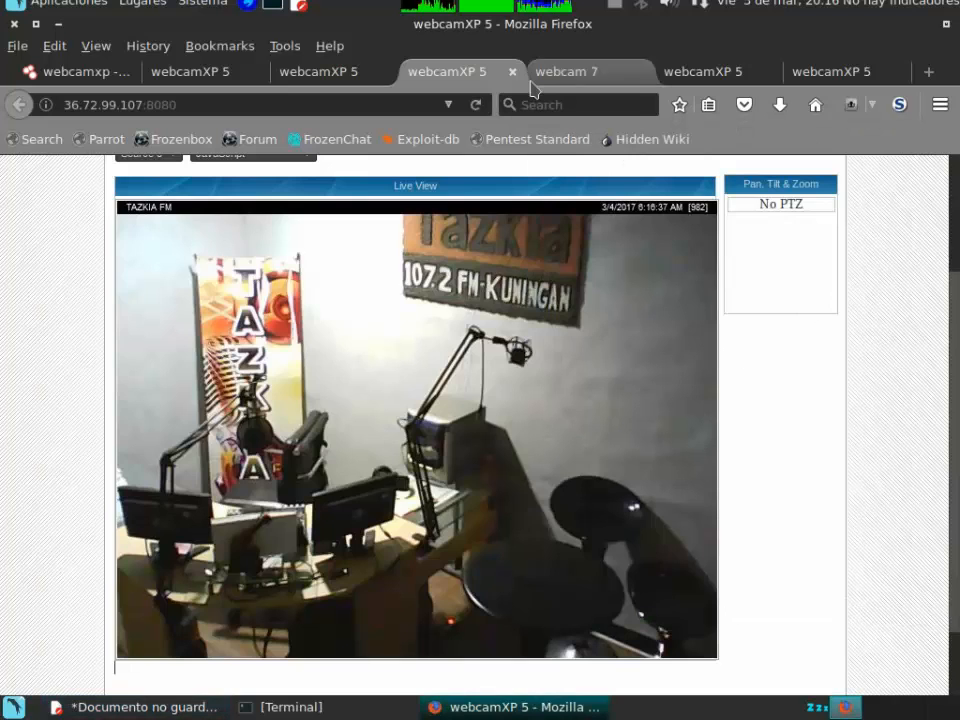
- Show the webcam 7 page with all scripts allowed via NoScript, revealing the offline LenFM card
click(566, 72)
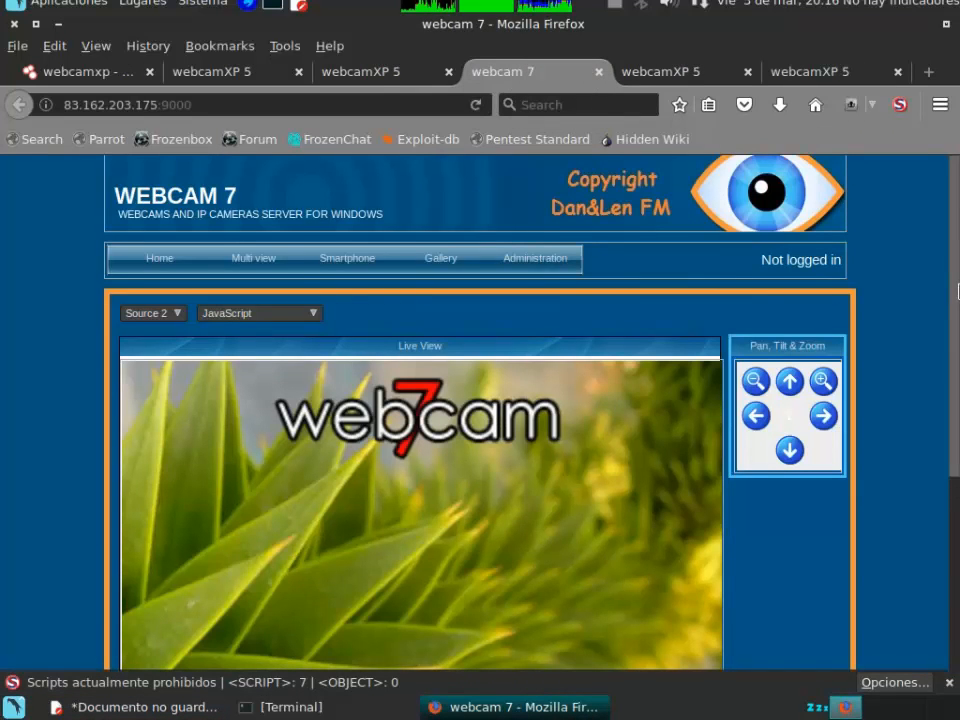
click(892, 682)
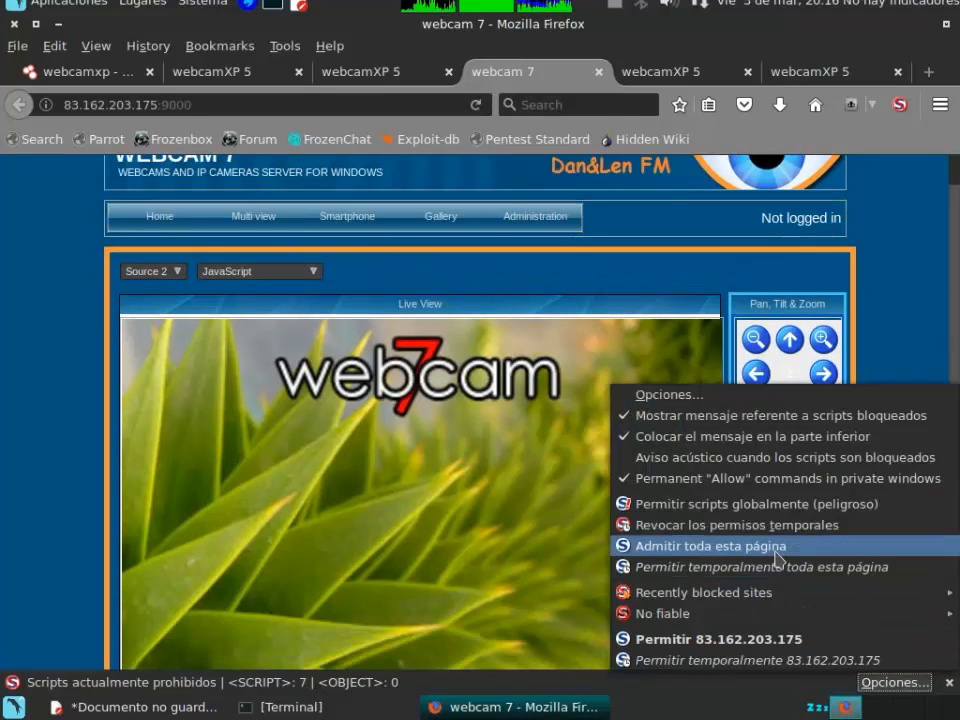
click(684, 72)
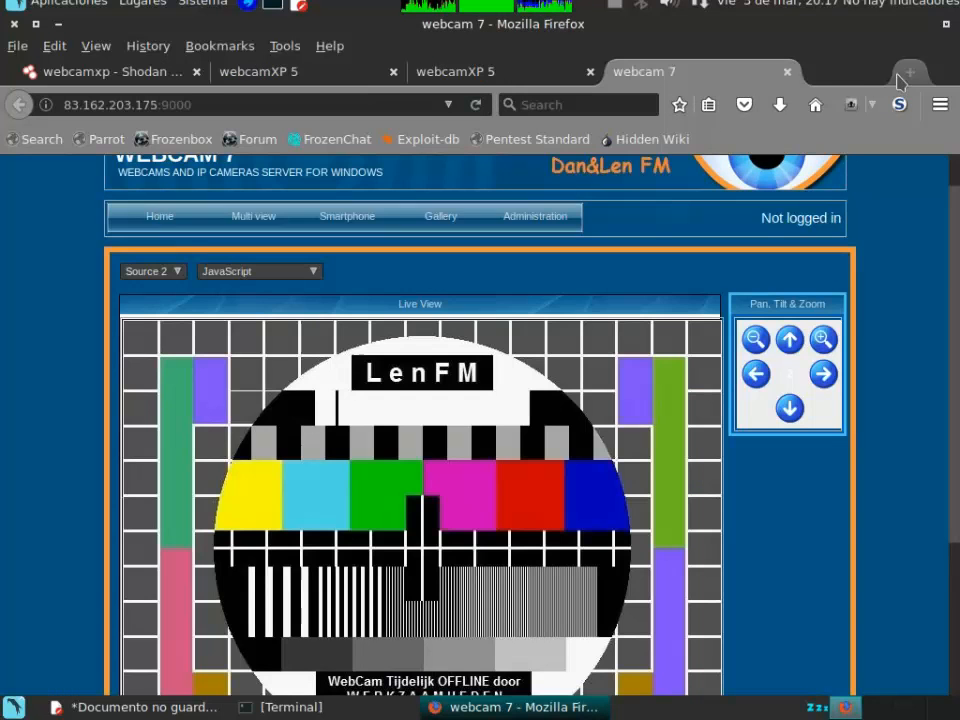
scroll(down, 3)
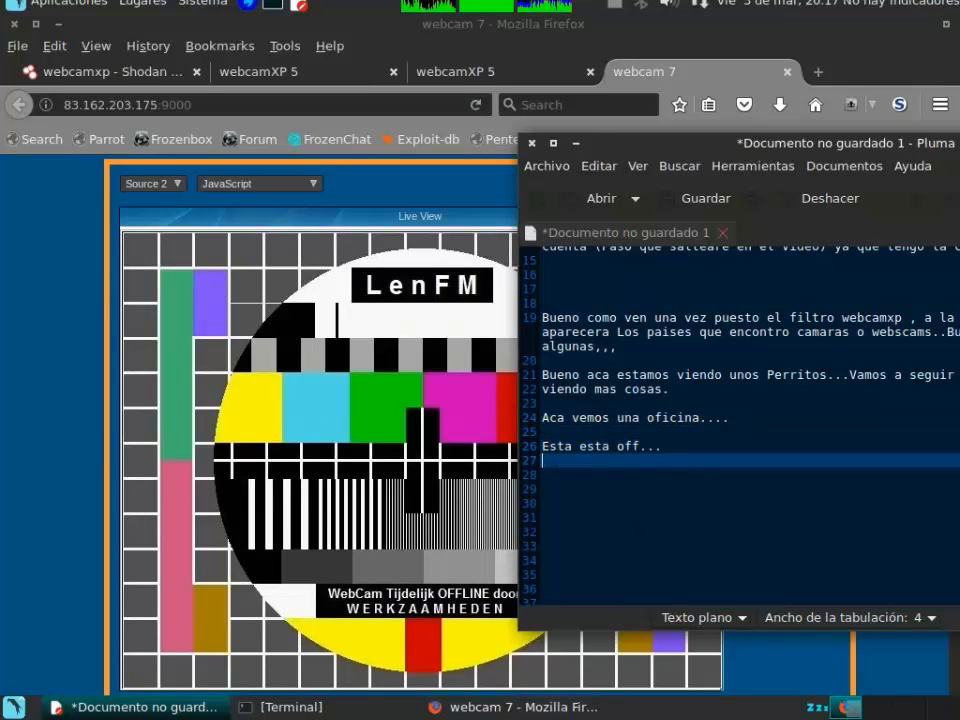
- Write the closing paragraph: thanks, and cameras asking user/password can be bypassed or found out
text(Y bueno esto es todo amigos  espero que hallan dis)
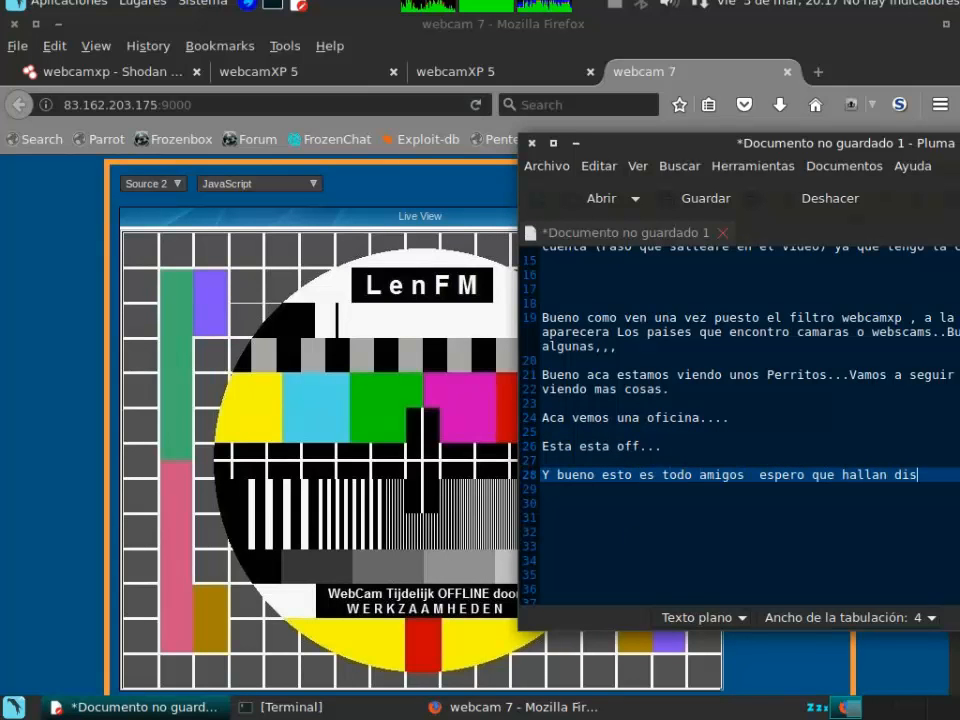
text(frutad del video)
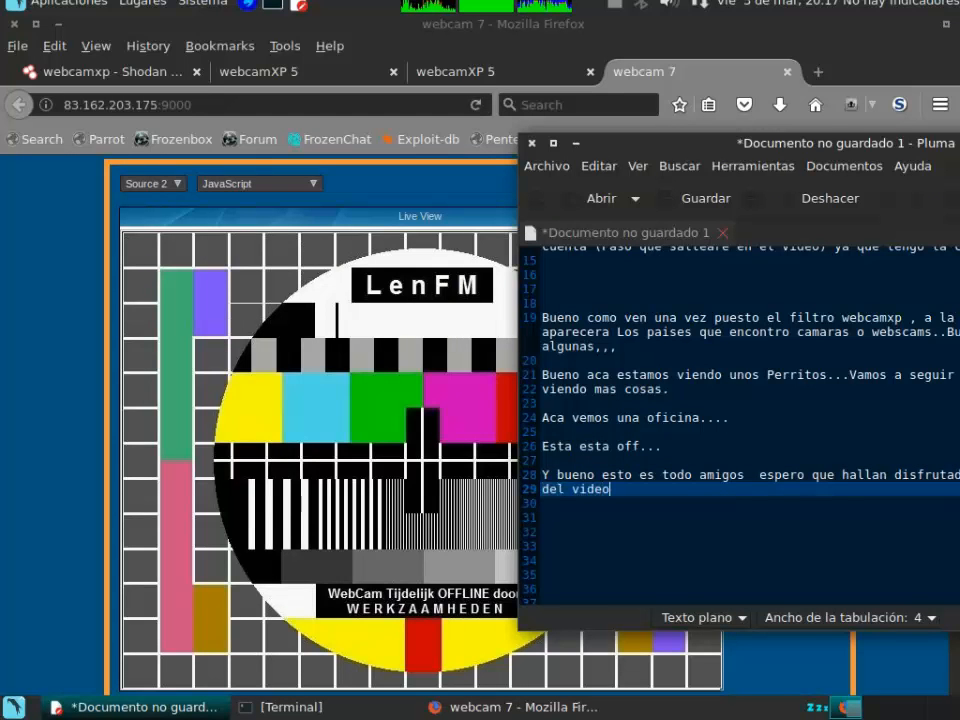
text(,)
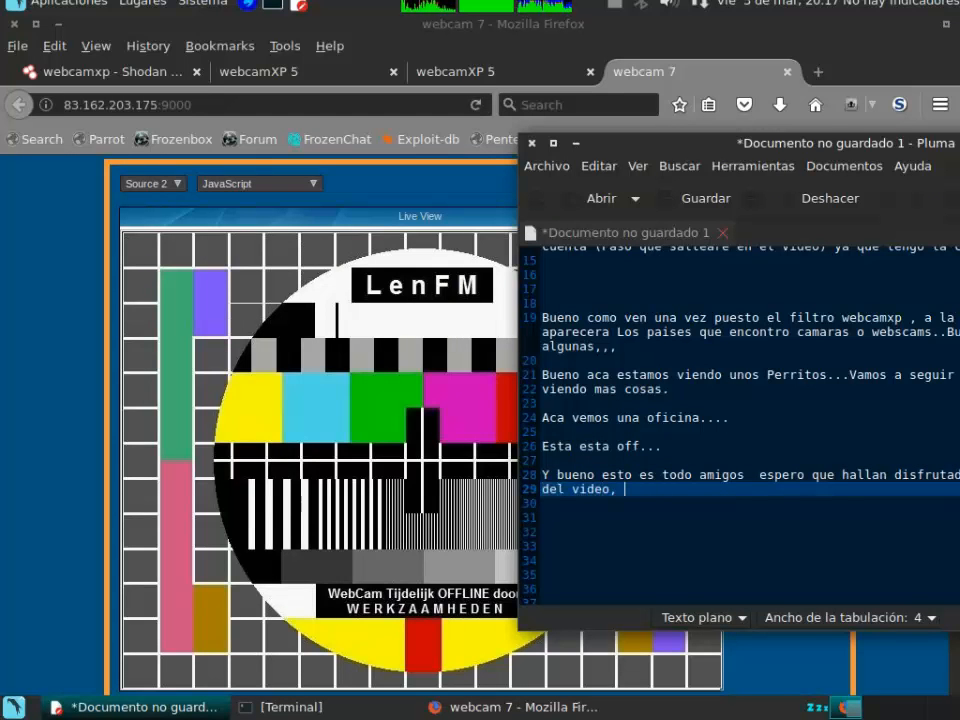
text(Les recuerdo que a las que pideen)
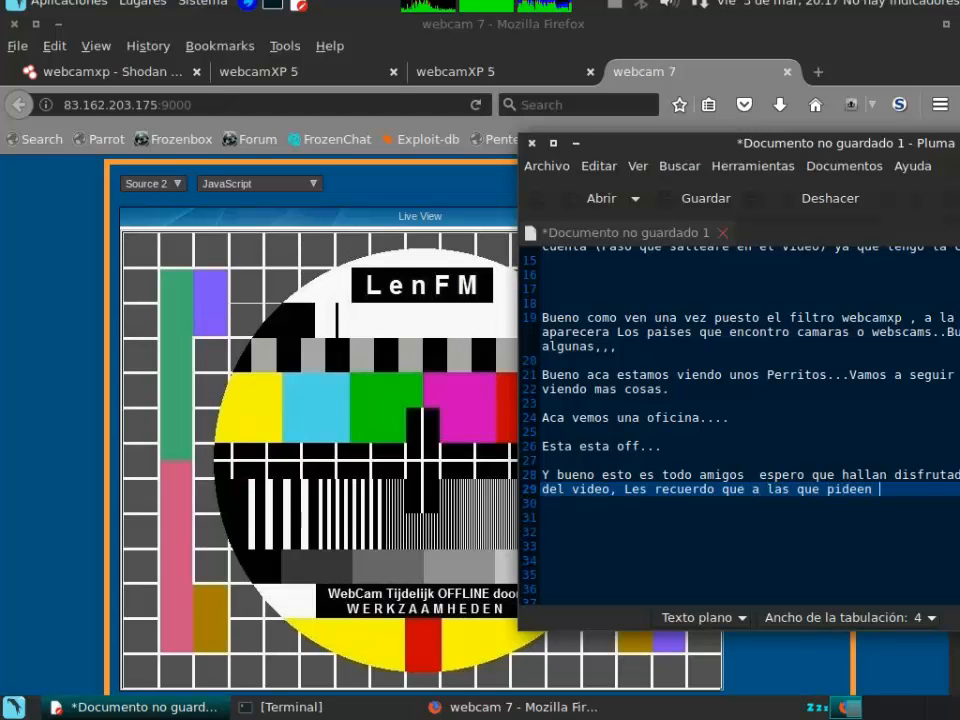
text(usuario)
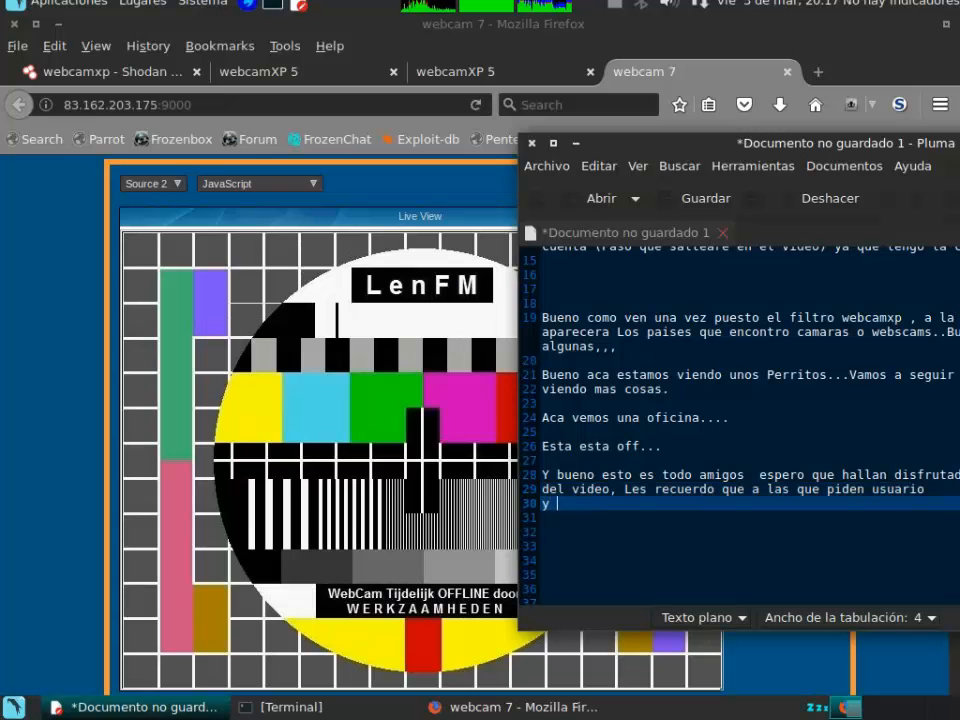
text(password hay formas de hacer)
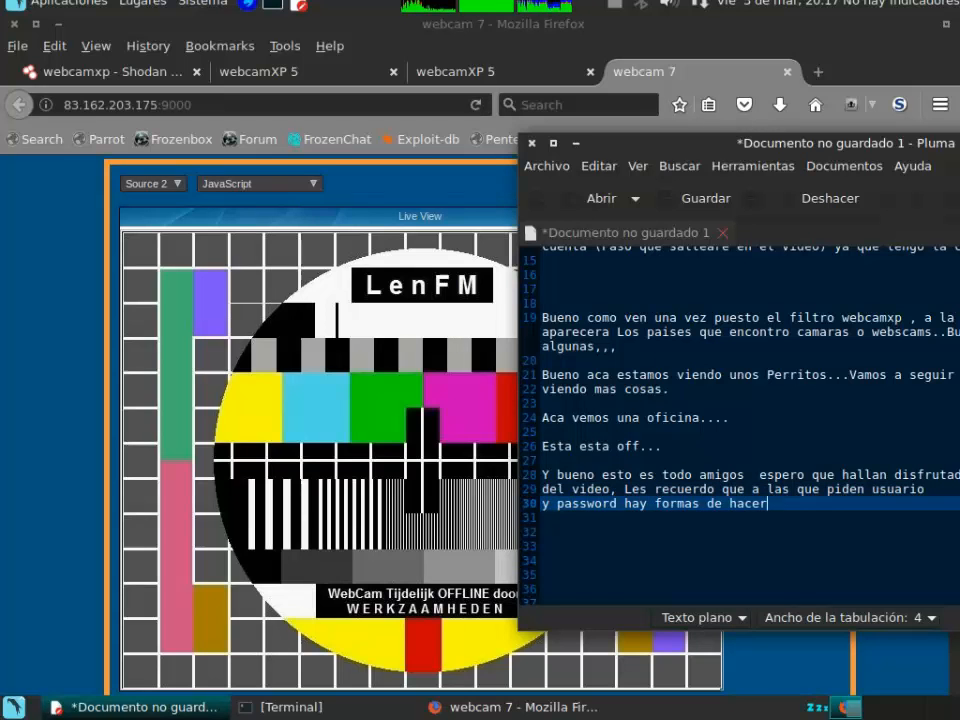
text(un bypass o s)
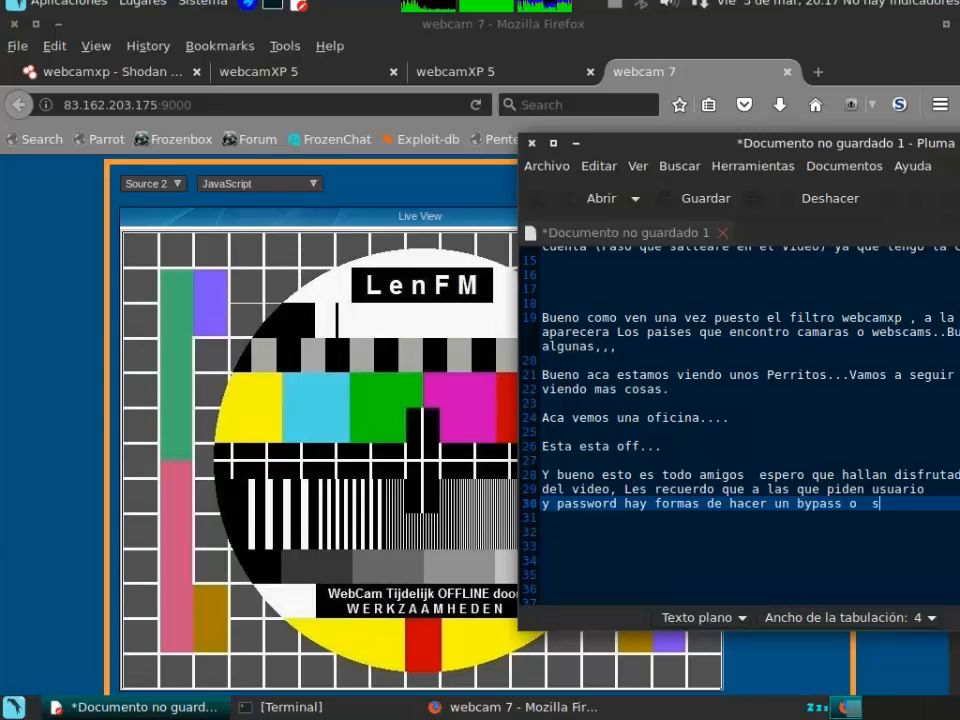
text(implemente)
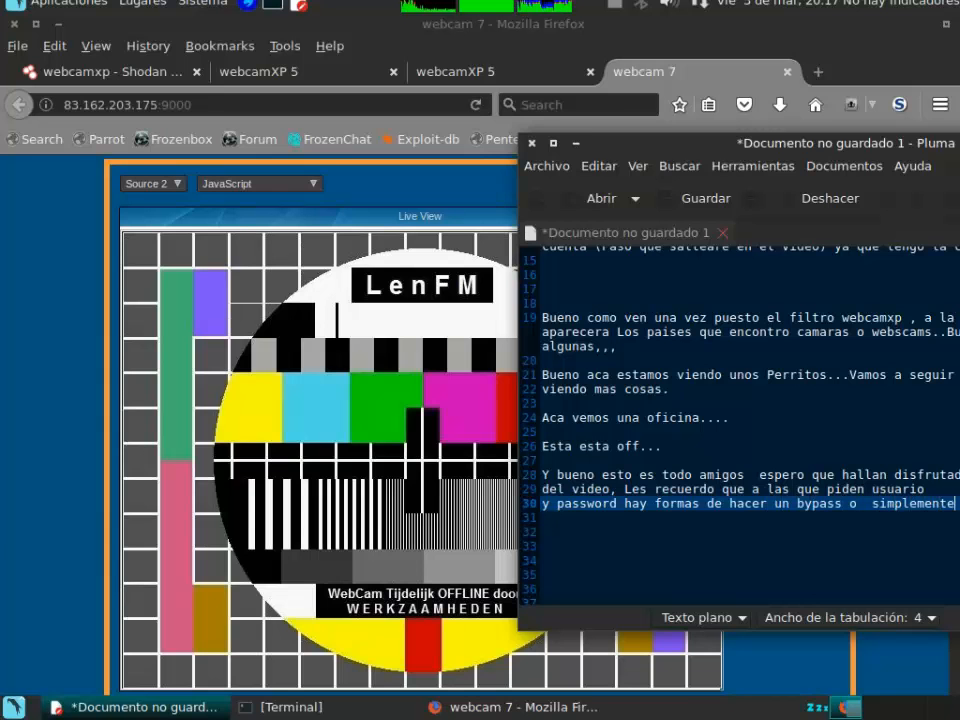
text(averiguarlas)
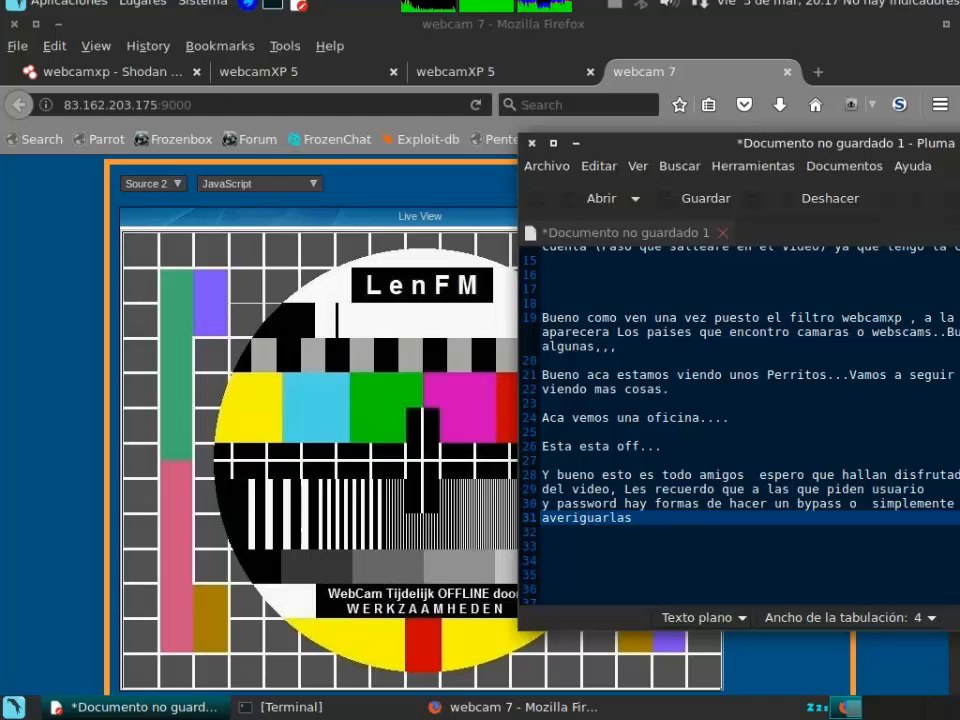
text(dependiendo)
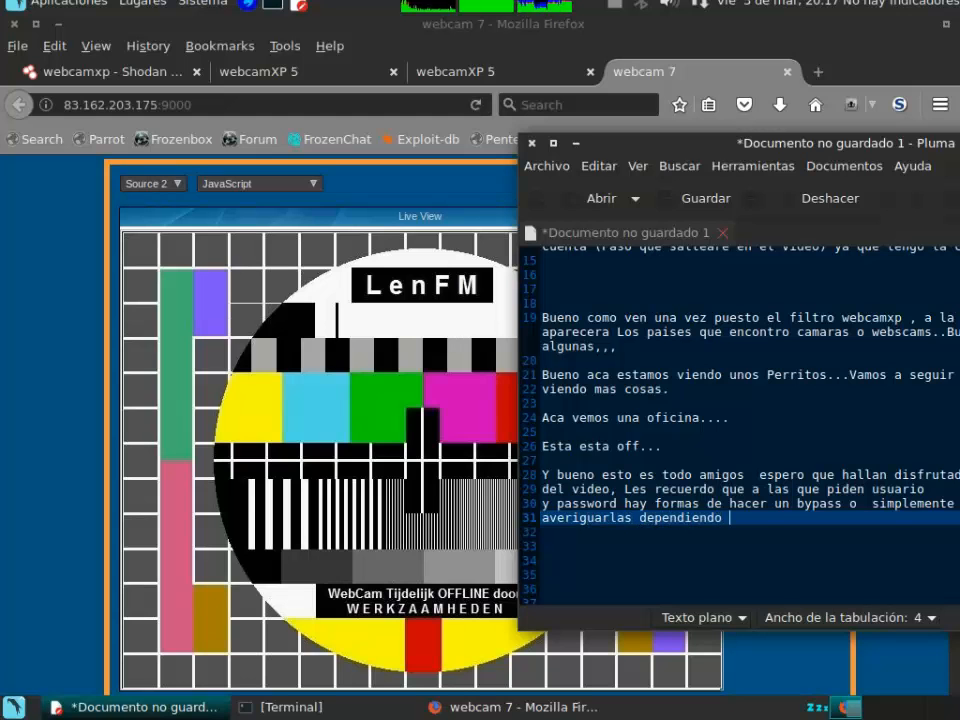